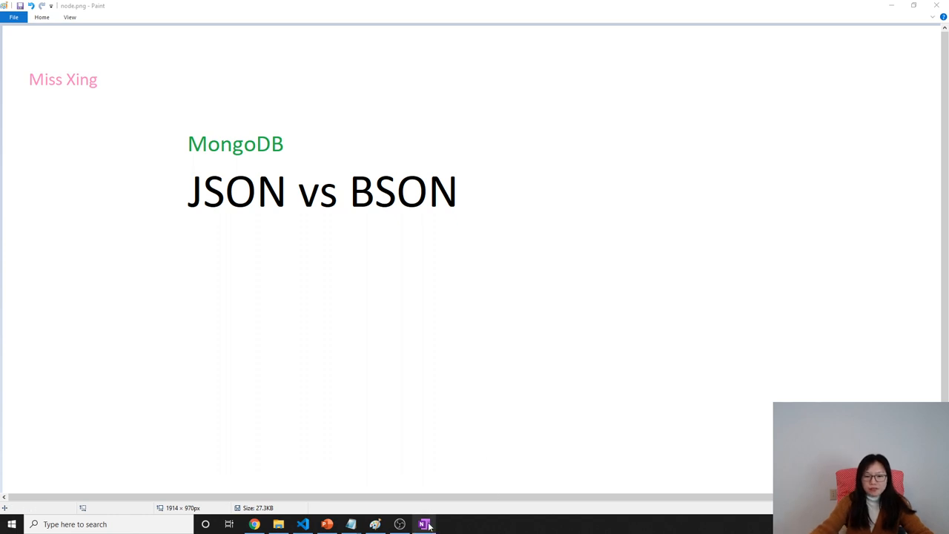
# - Switch to the JSON VS BSON page and pick the red pen to write "1." under the date
pyautogui.click(424, 525)
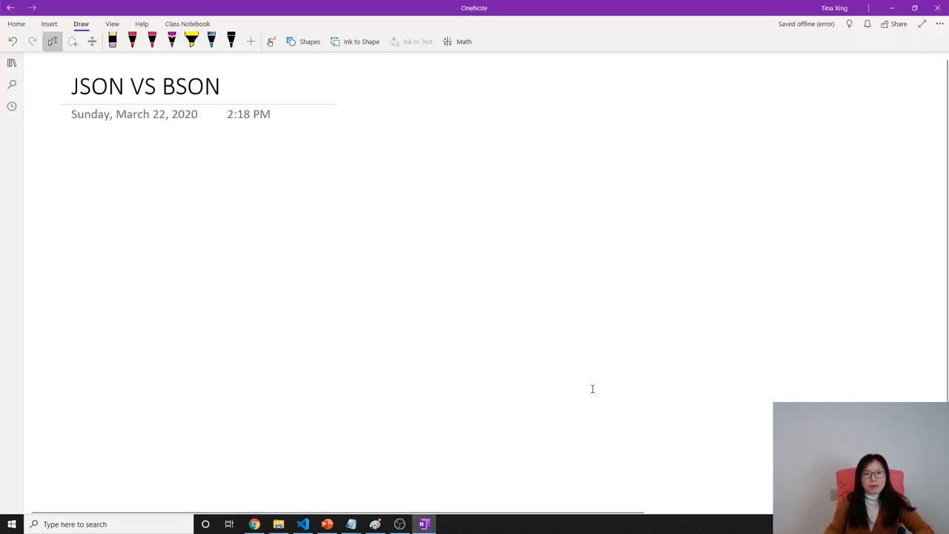
pyautogui.click(132, 42)
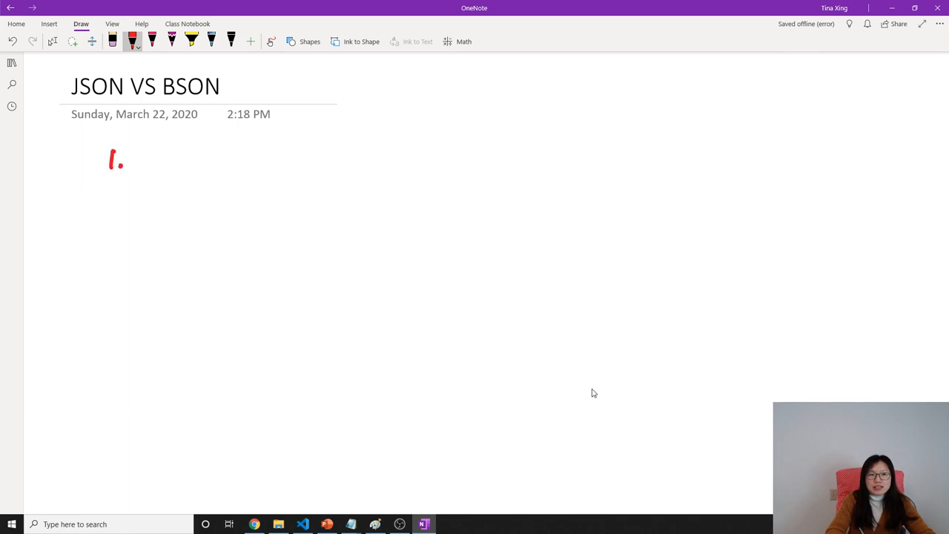
# - Undo the red stroke and handwrite "1. lightweight" in black below the date
pyautogui.press('ctrl+z')
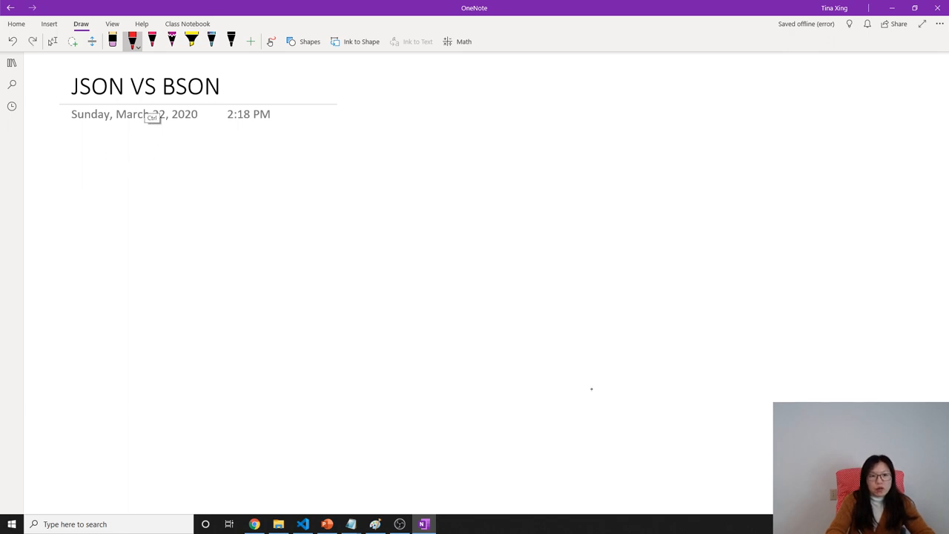
pyautogui.moveTo(110, 163); pyautogui.dragTo(124, 148)
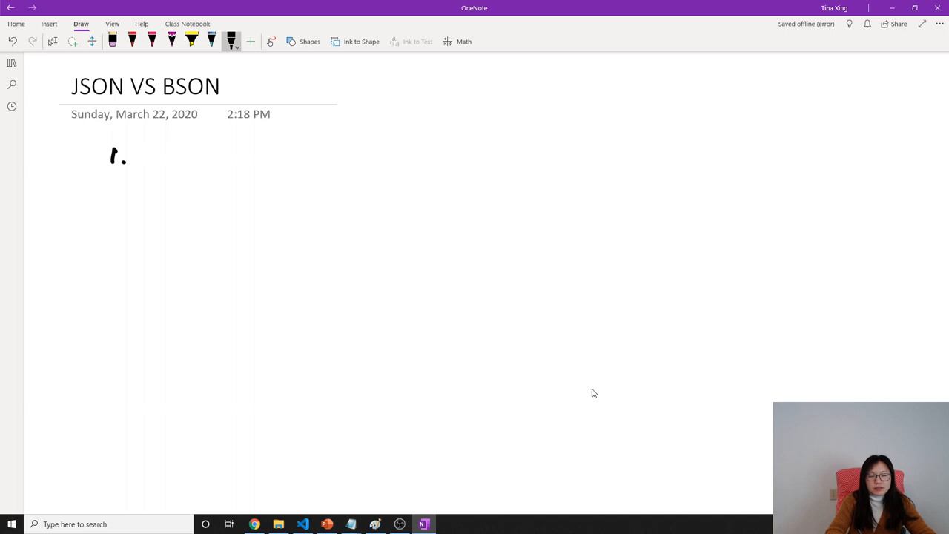
pyautogui.moveTo(148, 145); pyautogui.dragTo(208, 170)
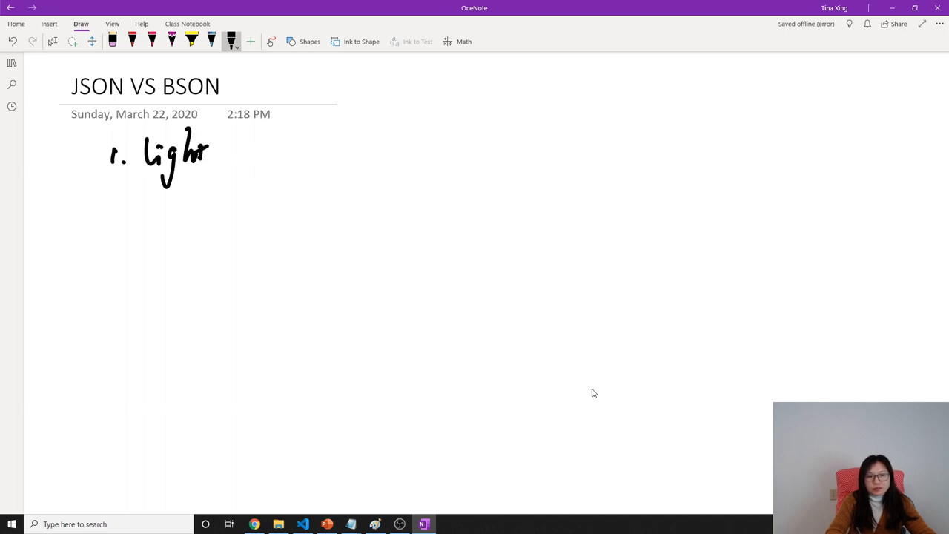
pyautogui.moveTo(210, 151); pyautogui.dragTo(272, 151)
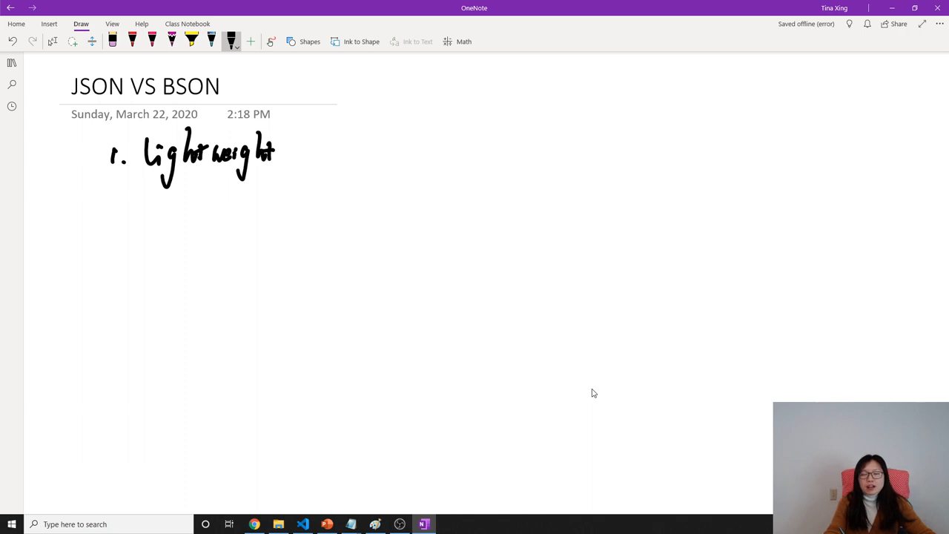
# - Write "Json" and "xml" column headings to the right of the list
pyautogui.moveTo(413, 116); pyautogui.dragTo(457, 112)
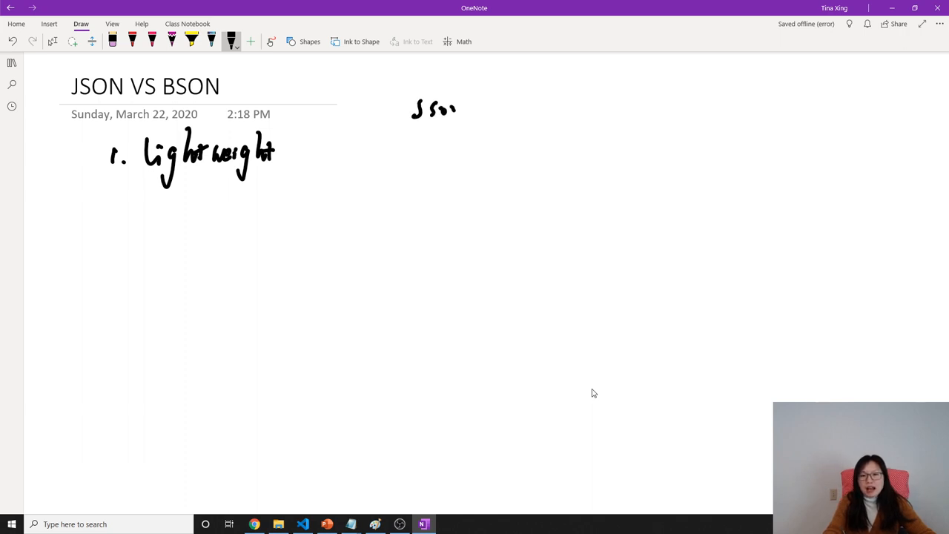
pyautogui.moveTo(581, 106); pyautogui.dragTo(623, 107)
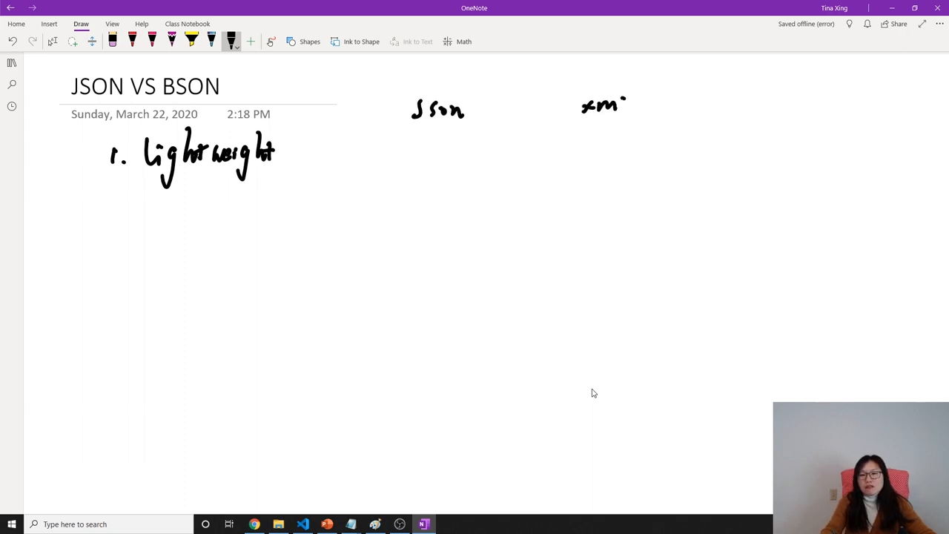
pyautogui.moveTo(622, 104); pyautogui.dragTo(626, 116)
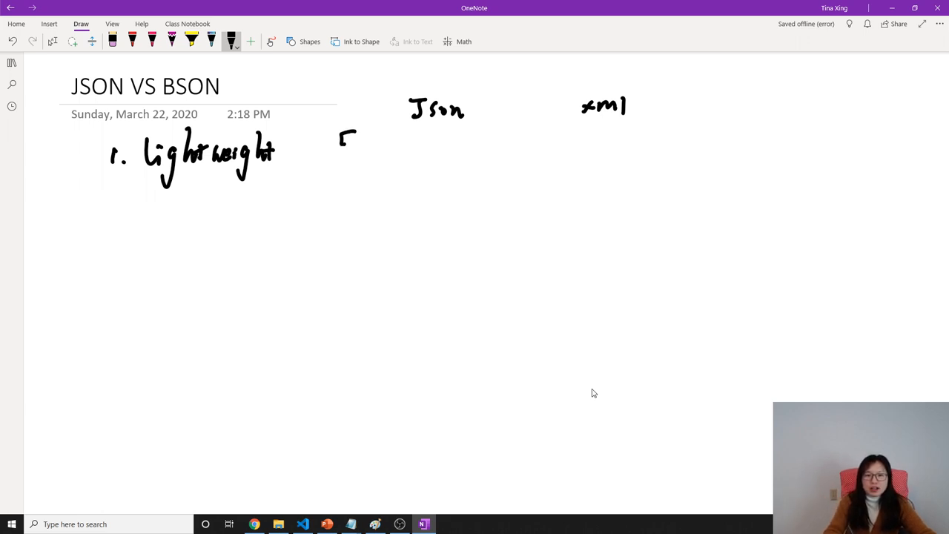
# - Ink the array brackets and the object braces under the Json heading
pyautogui.moveTo(348, 267); pyautogui.dragTo(359, 293)
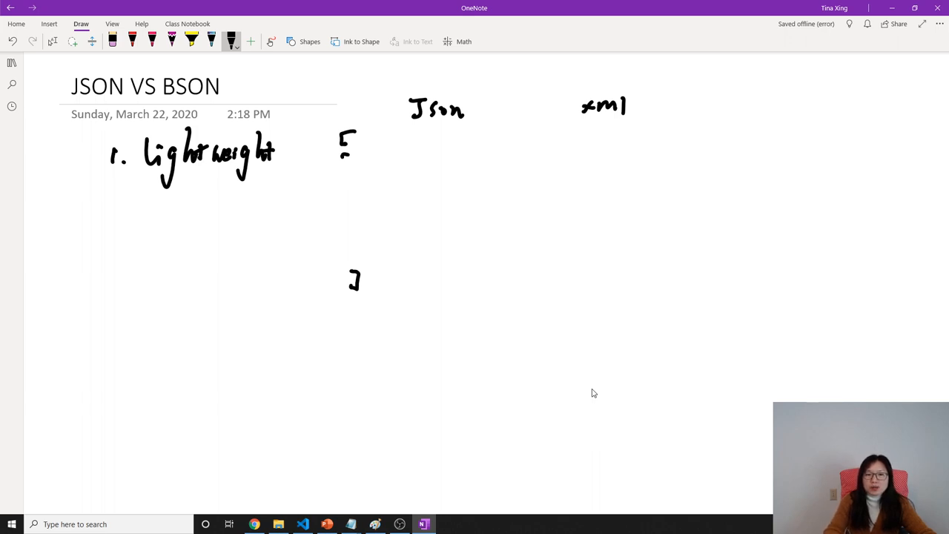
pyautogui.moveTo(345, 149); pyautogui.dragTo(341, 175)
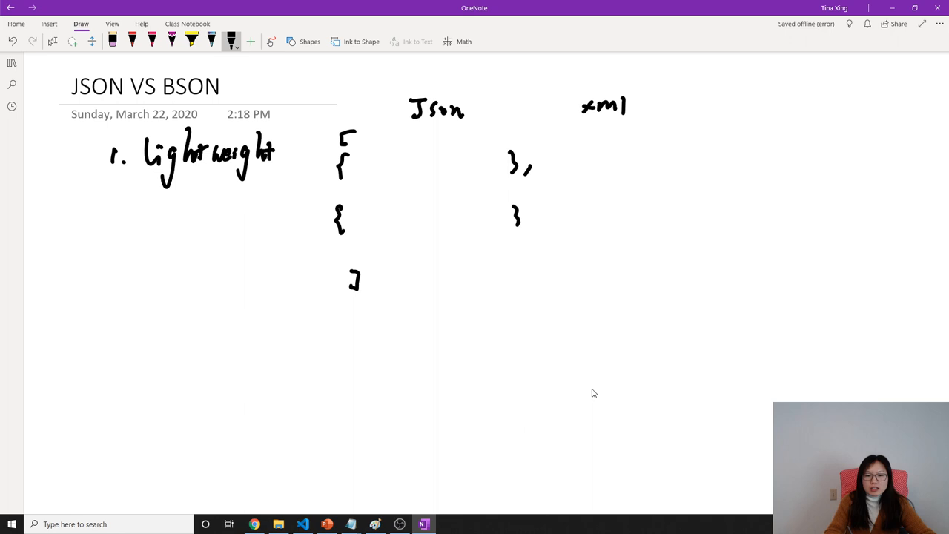
pyautogui.moveTo(338, 245); pyautogui.dragTo(344, 258)
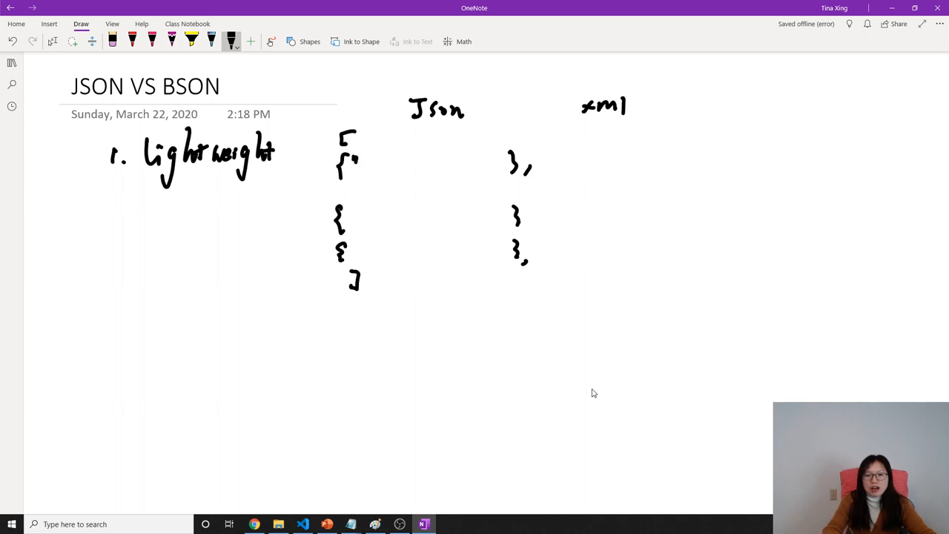
# - Fill the first object with _id 1 and name N1
pyautogui.moveTo(349, 166); pyautogui.dragTo(383, 166)
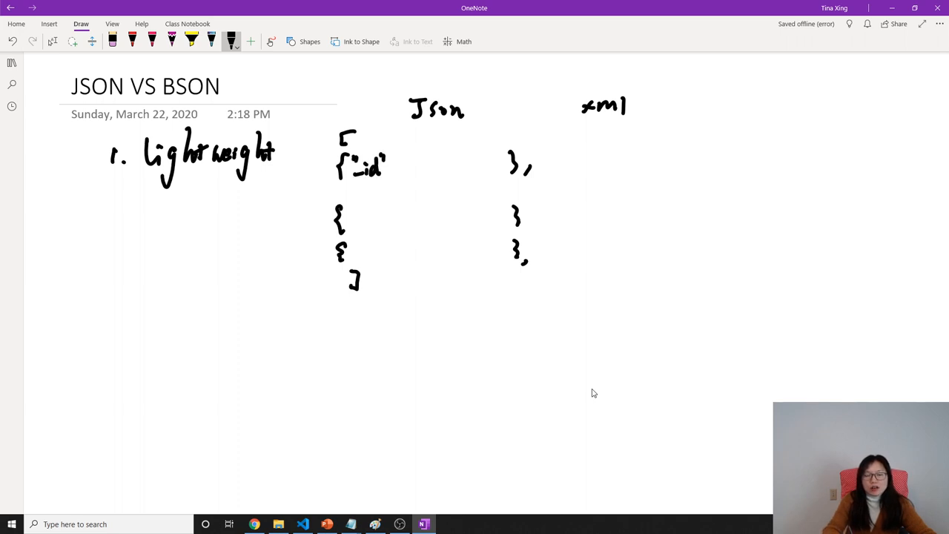
pyautogui.moveTo(385, 166); pyautogui.dragTo(423, 169)
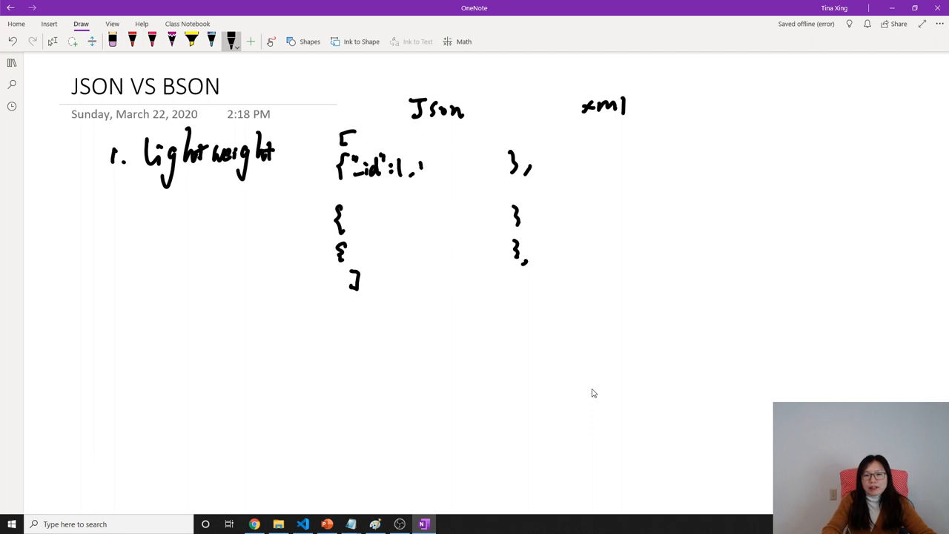
pyautogui.moveTo(415, 165); pyautogui.dragTo(460, 165)
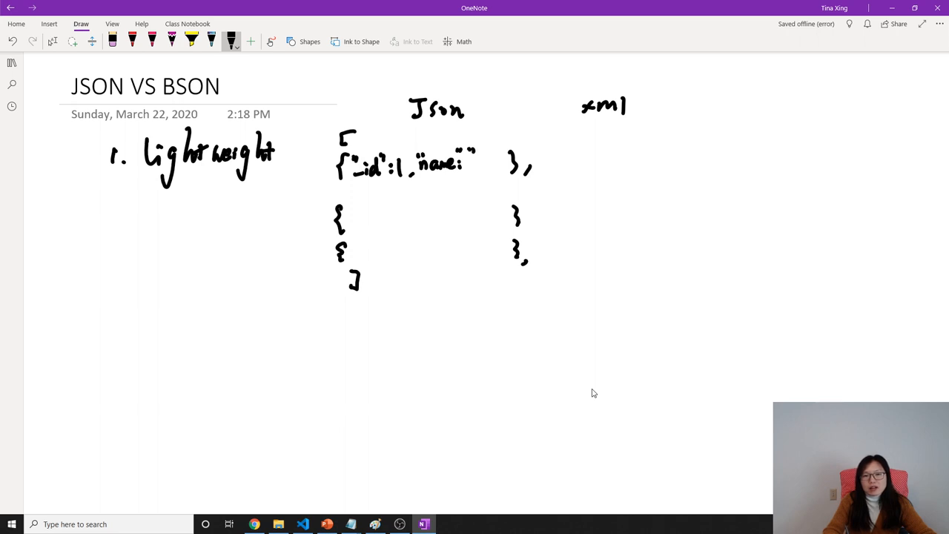
pyautogui.moveTo(480, 163); pyautogui.dragTo(501, 161)
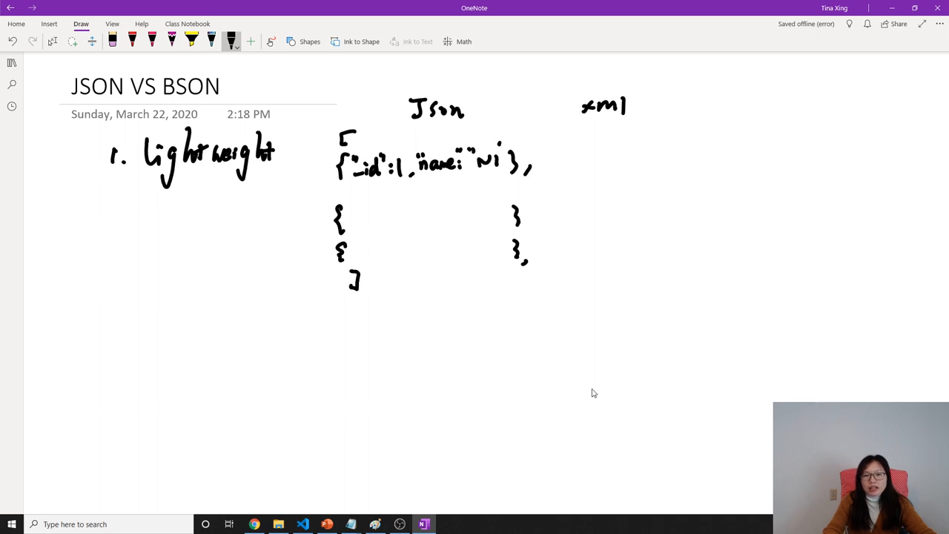
# - Fill the second object with _id 2 and name N2, and mark the third as elided
pyautogui.moveTo(356, 217); pyautogui.dragTo(382, 217)
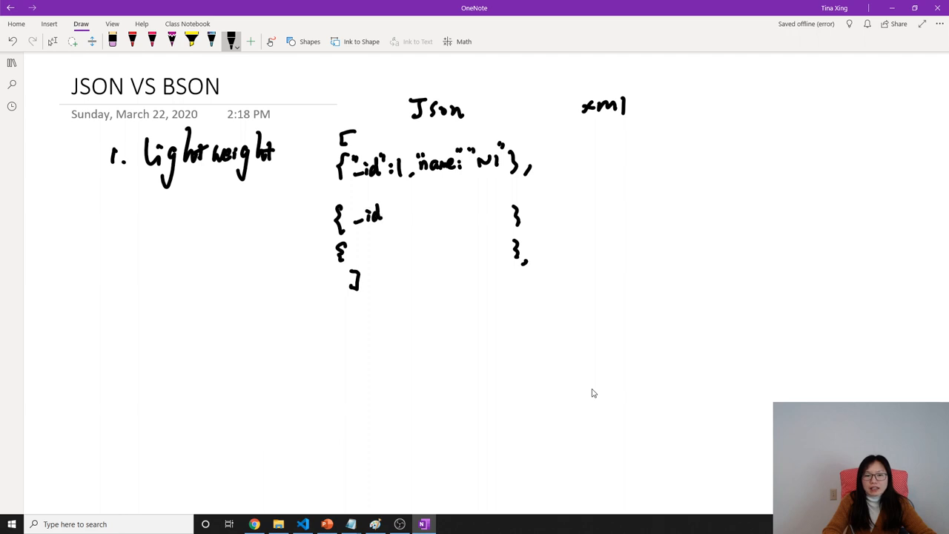
pyautogui.moveTo(355, 220); pyautogui.dragTo(406, 215)
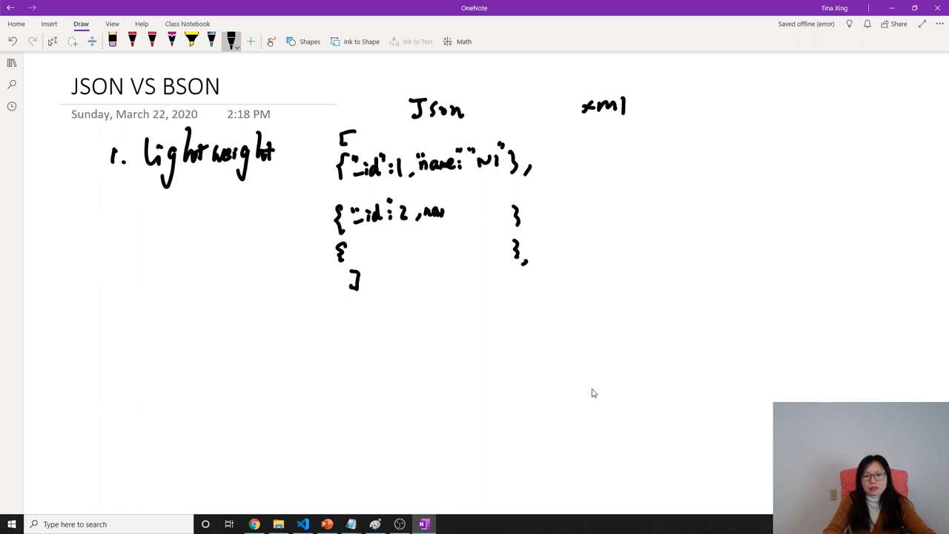
pyautogui.moveTo(453, 211); pyautogui.dragTo(490, 208)
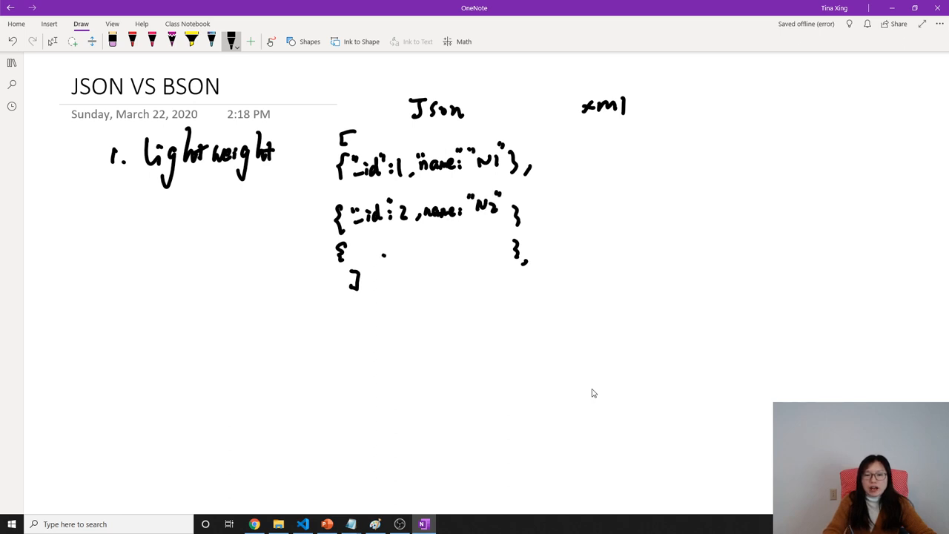
pyautogui.moveTo(404, 249); pyautogui.dragTo(437, 249)
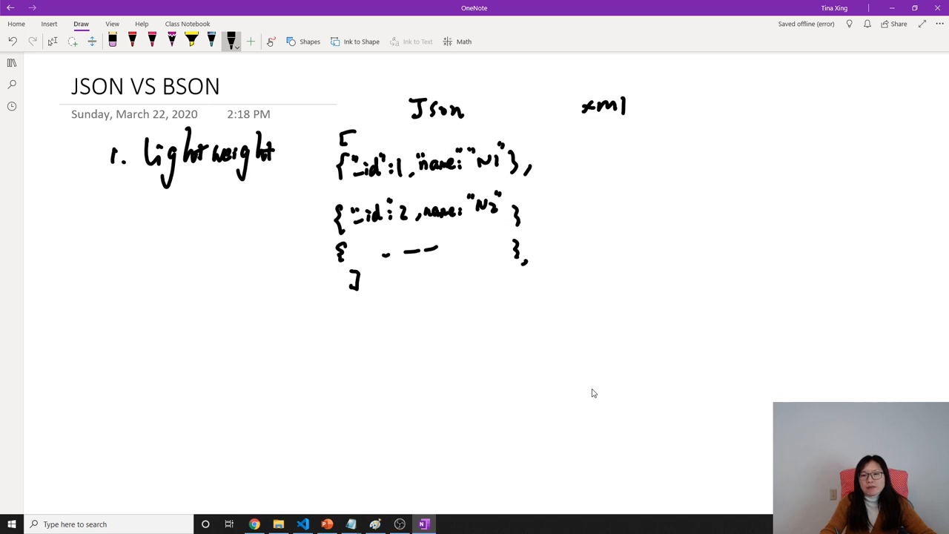
# - Write the opening PersonList tag and a first person element with id 1 and name N1
pyautogui.moveTo(601, 139); pyautogui.dragTo(614, 132)
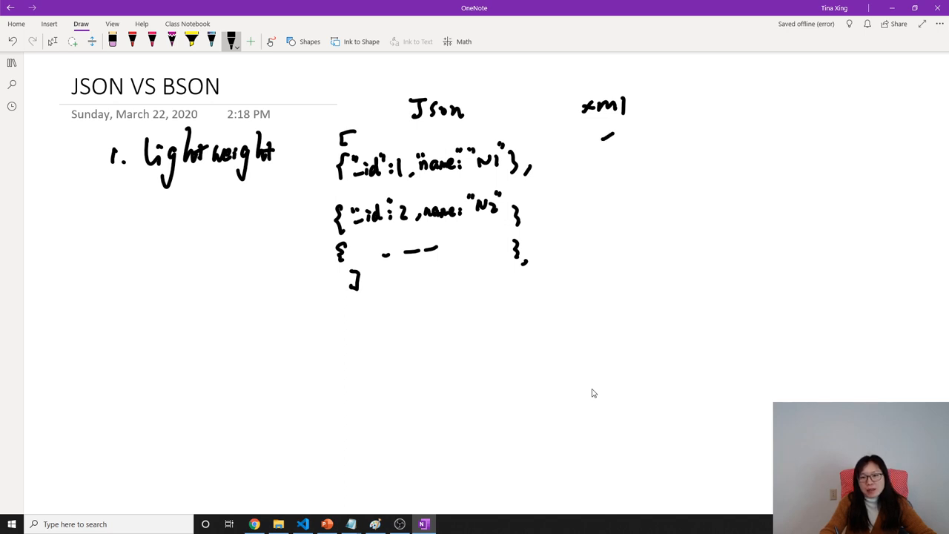
pyautogui.moveTo(600, 136); pyautogui.dragTo(645, 136)
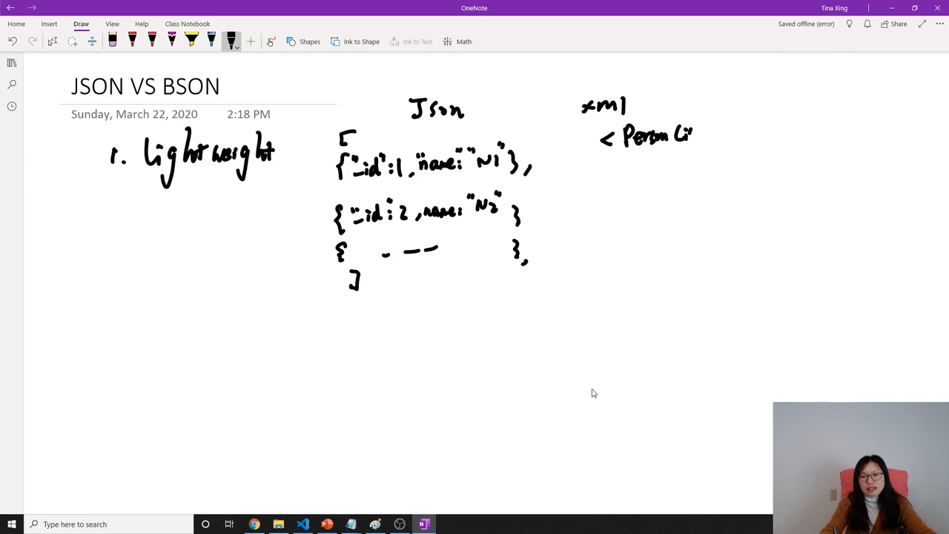
pyautogui.moveTo(683, 133); pyautogui.dragTo(715, 137)
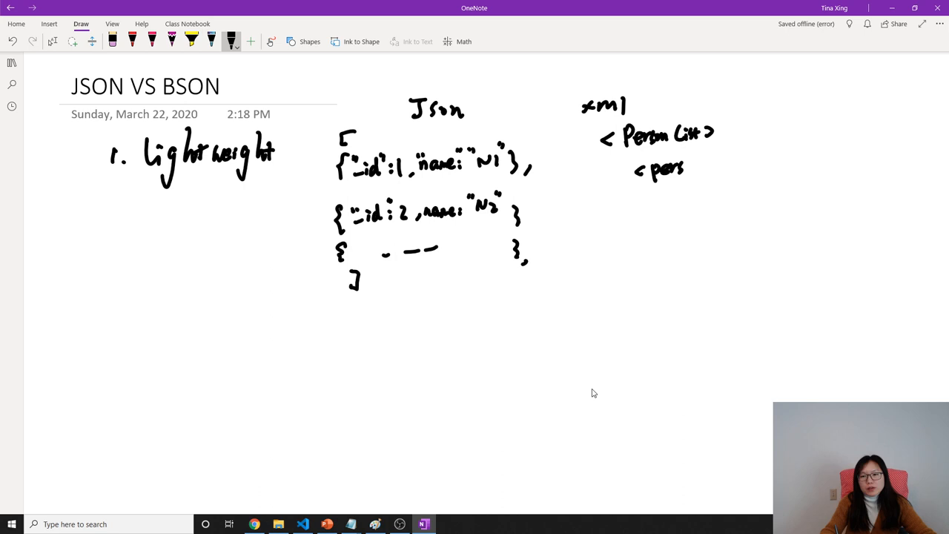
pyautogui.moveTo(652, 166); pyautogui.dragTo(697, 193)
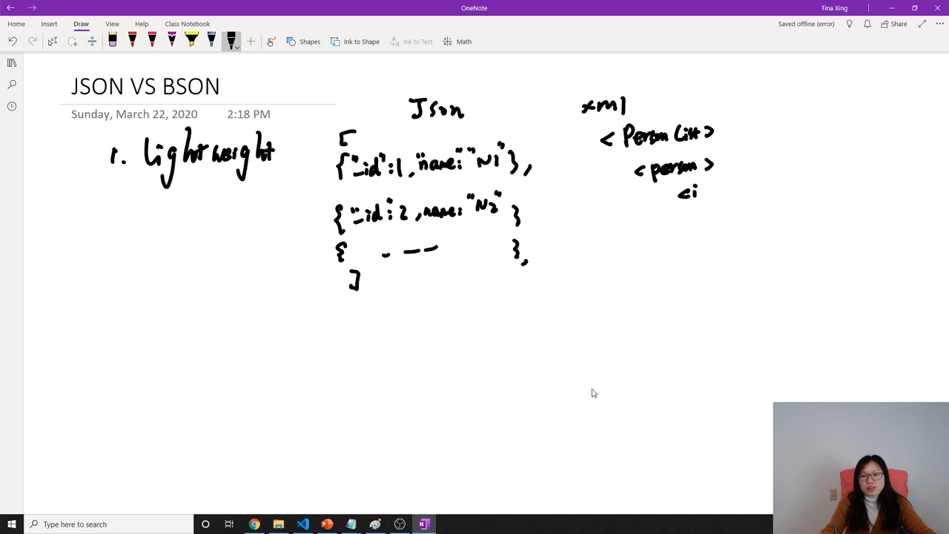
pyautogui.moveTo(679, 190); pyautogui.dragTo(742, 181)
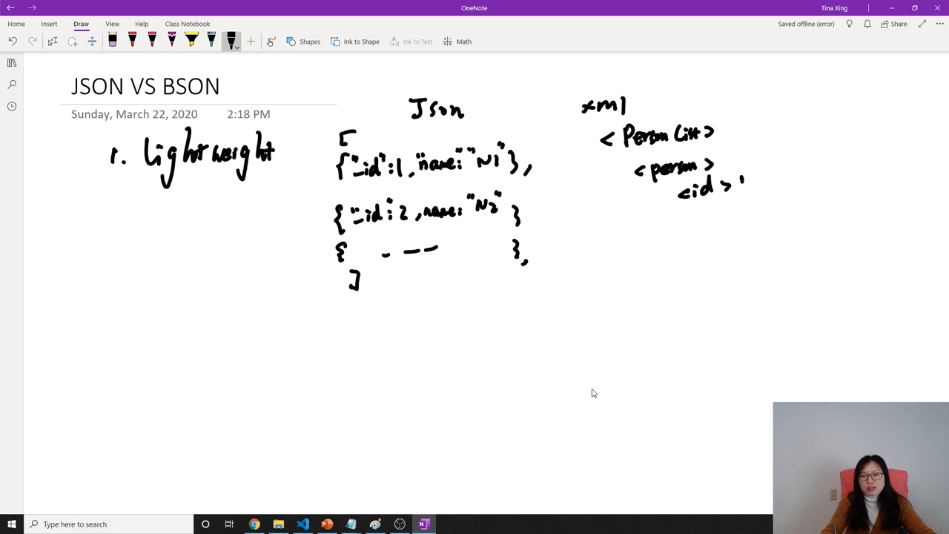
pyautogui.moveTo(738, 181); pyautogui.dragTo(783, 181)
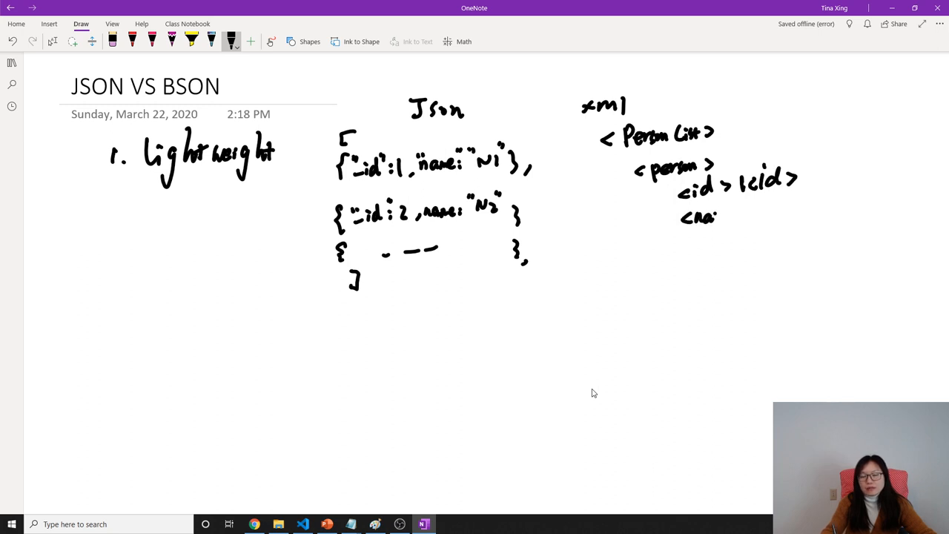
pyautogui.moveTo(682, 219); pyautogui.dragTo(771, 208)
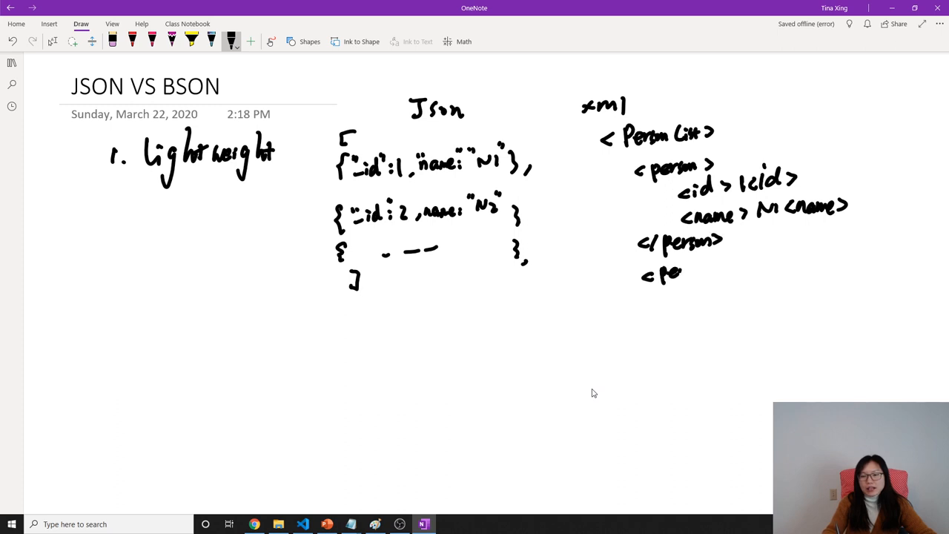
# - Write the second person element with id 2 and name N2 and close it
pyautogui.moveTo(667, 273); pyautogui.dragTo(727, 267)
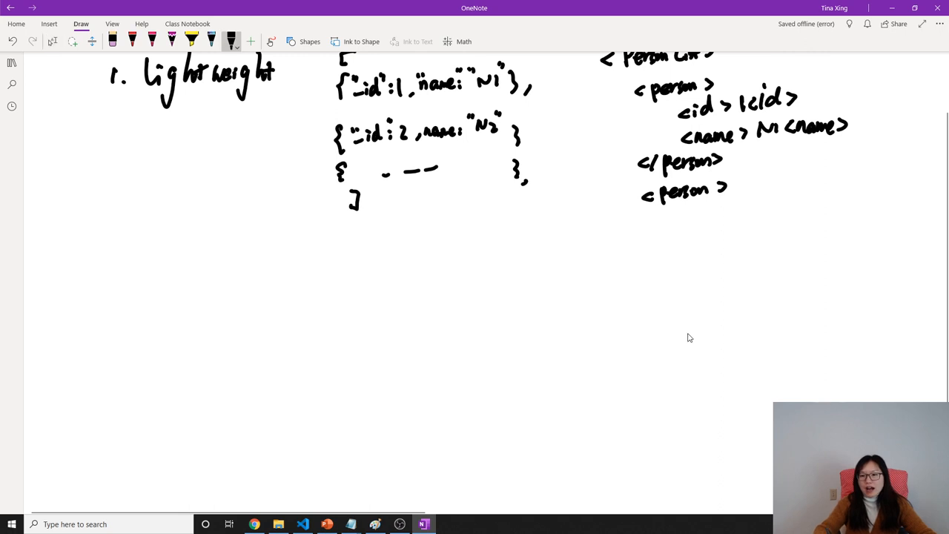
pyautogui.moveTo(706, 200); pyautogui.dragTo(749, 215)
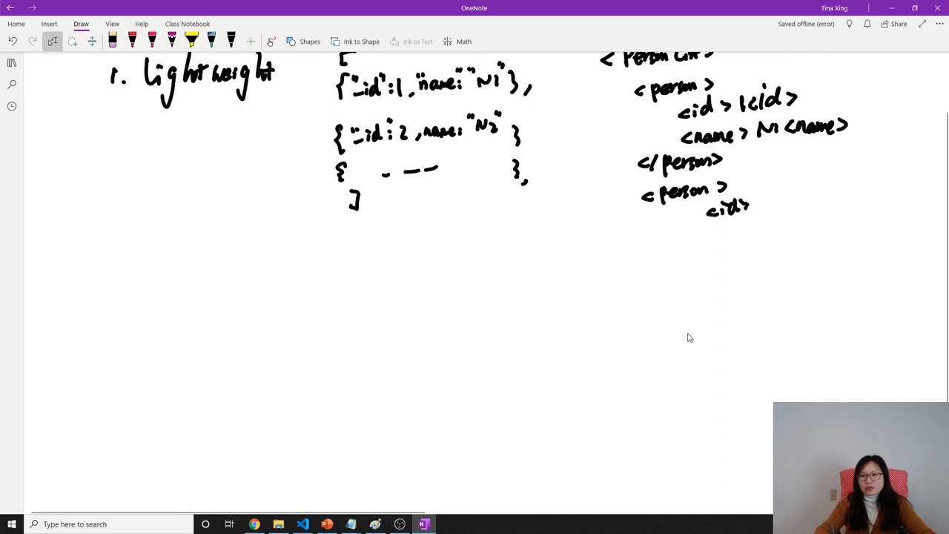
pyautogui.moveTo(753, 207); pyautogui.dragTo(813, 196)
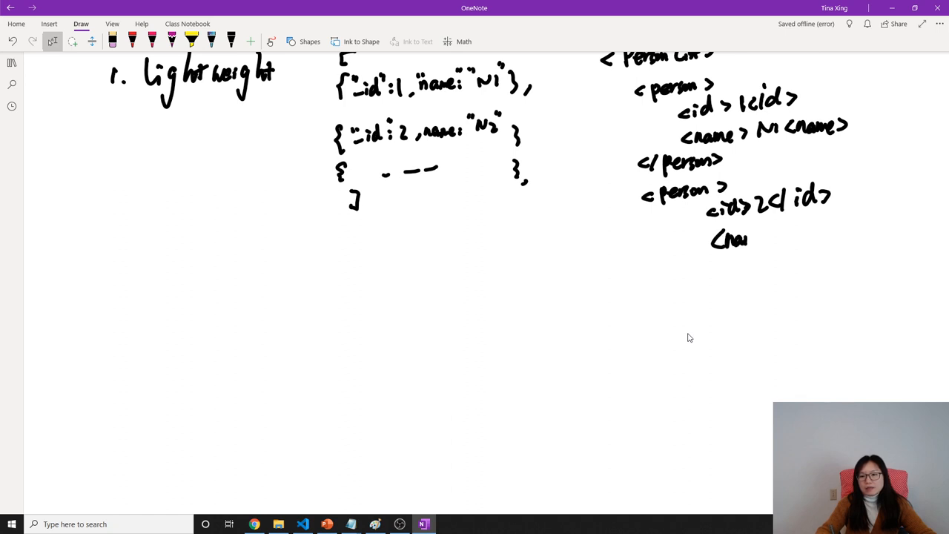
pyautogui.moveTo(756, 238); pyautogui.dragTo(815, 237)
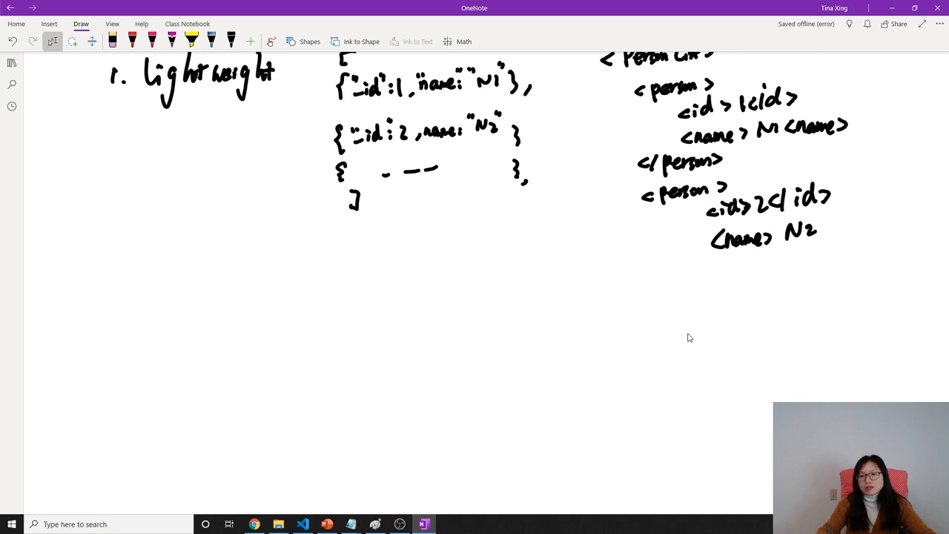
pyautogui.moveTo(823, 223); pyautogui.dragTo(853, 234)
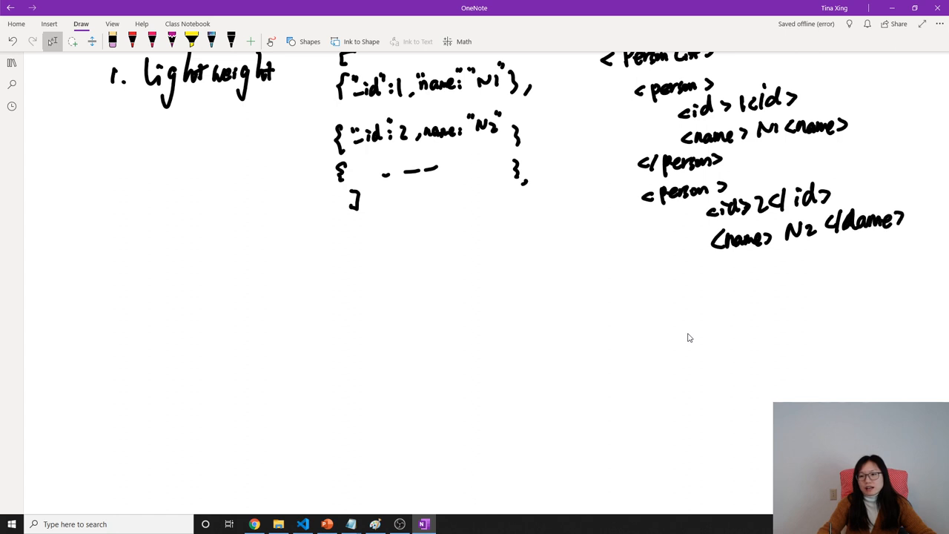
pyautogui.moveTo(660, 279); pyautogui.dragTo(700, 285)
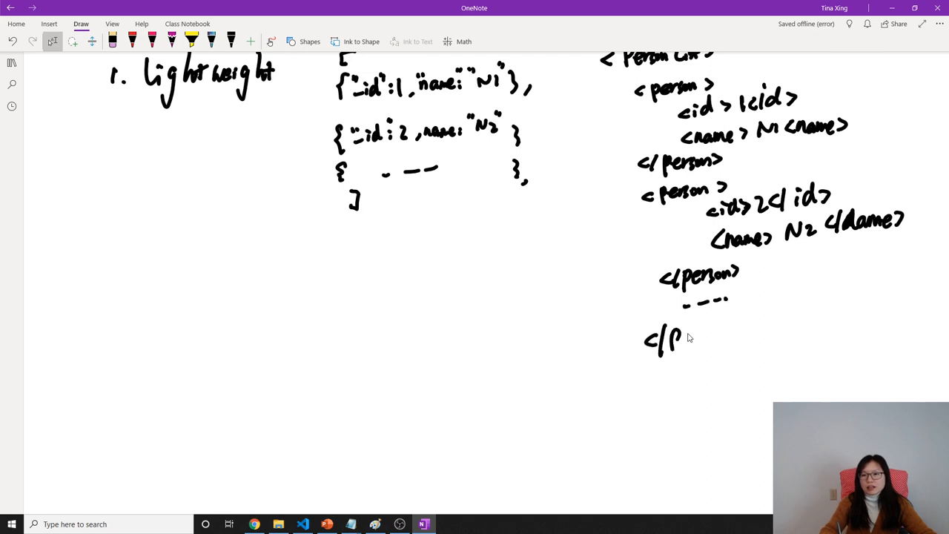
# - Write the closing personList tag and scroll back to the top of the page
pyautogui.moveTo(660, 338); pyautogui.dragTo(734, 333)
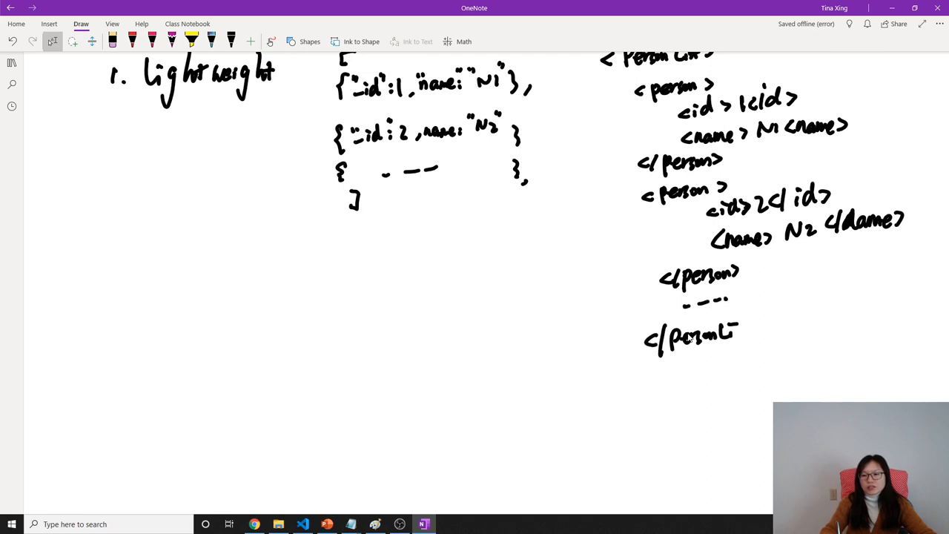
pyautogui.scroll(3)
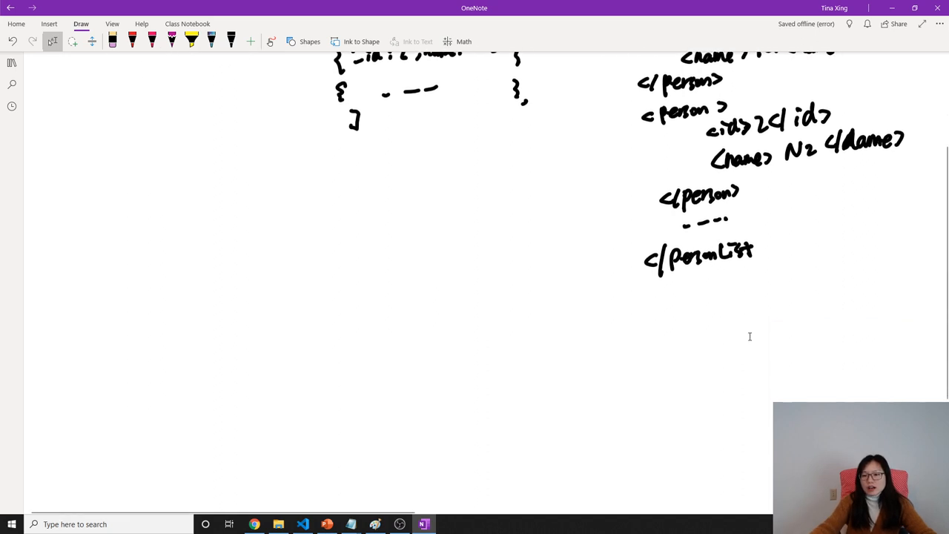
pyautogui.scroll(3)
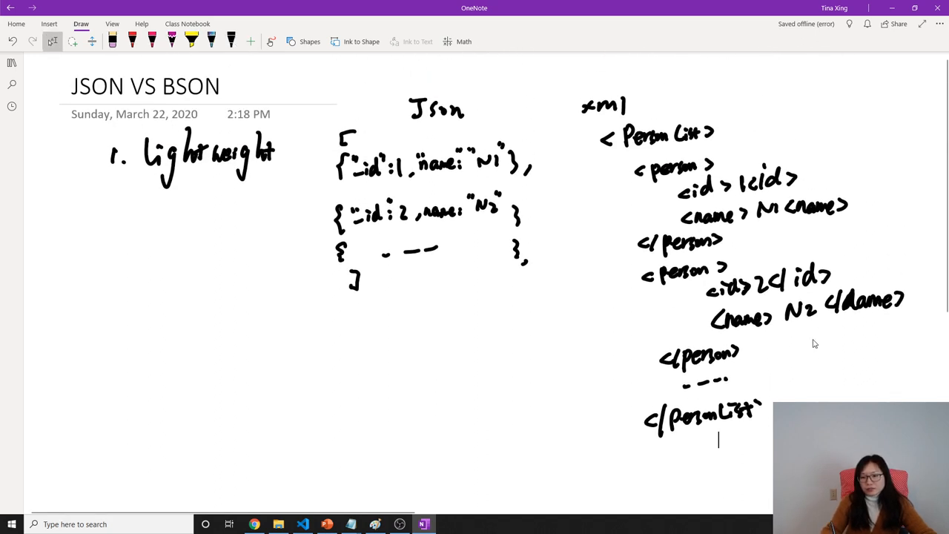
pyautogui.click(232, 42)
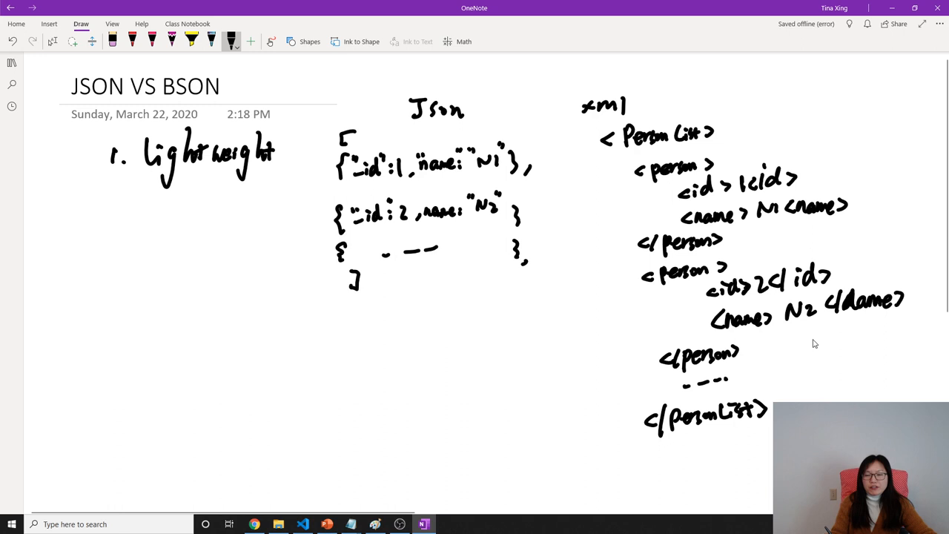
# - Draw a double arrow between the JSON and XML samples and write "2. Tranversable" with JS beside it
pyautogui.moveTo(561, 211); pyautogui.dragTo(597, 208)
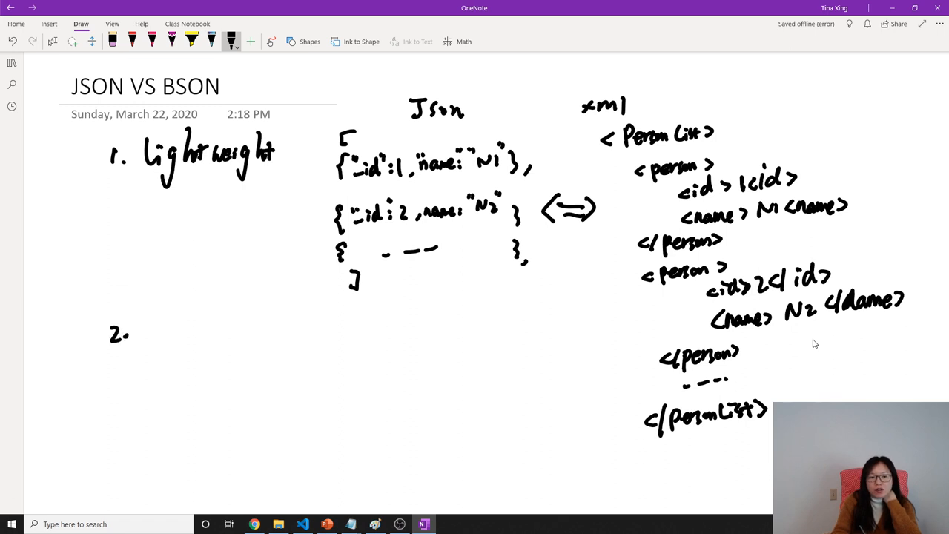
pyautogui.moveTo(152, 329); pyautogui.dragTo(207, 329)
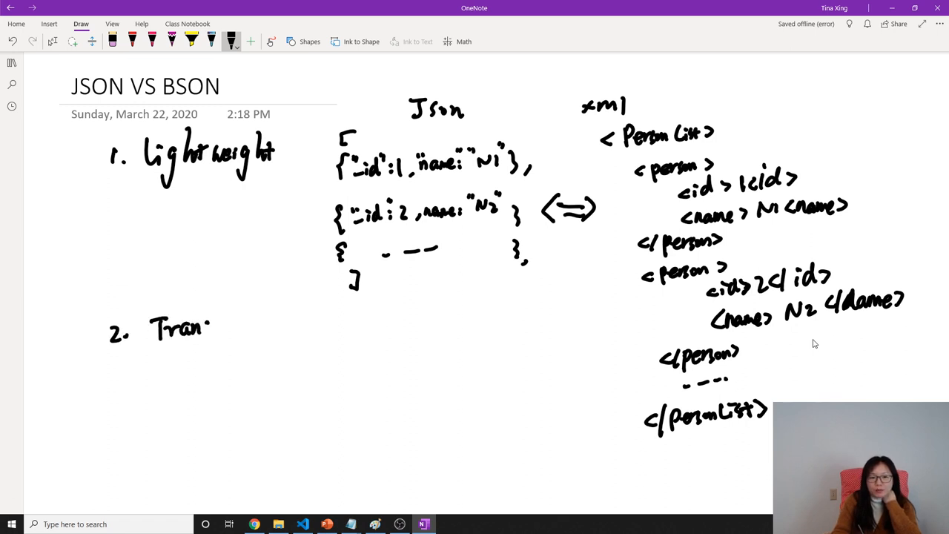
pyautogui.moveTo(207, 327); pyautogui.dragTo(225, 329)
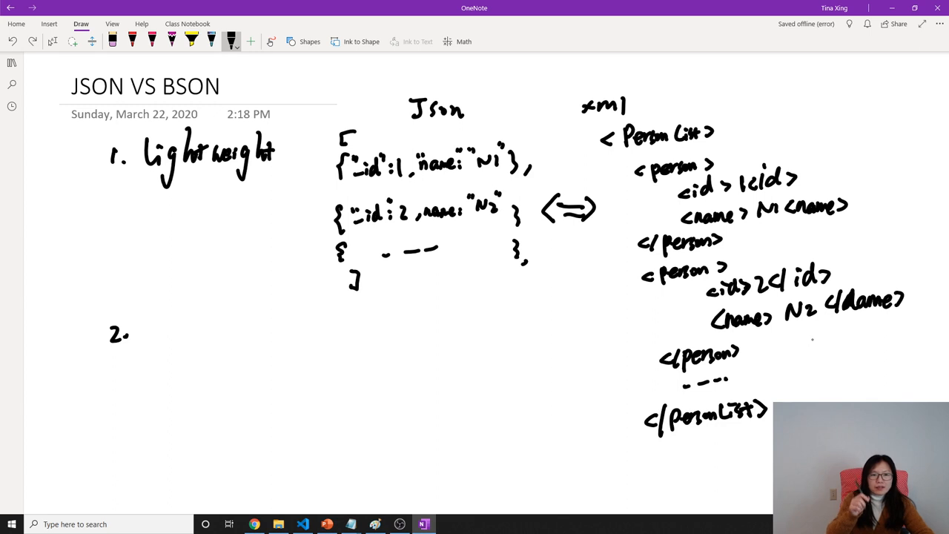
pyautogui.moveTo(148, 318); pyautogui.dragTo(190, 344)
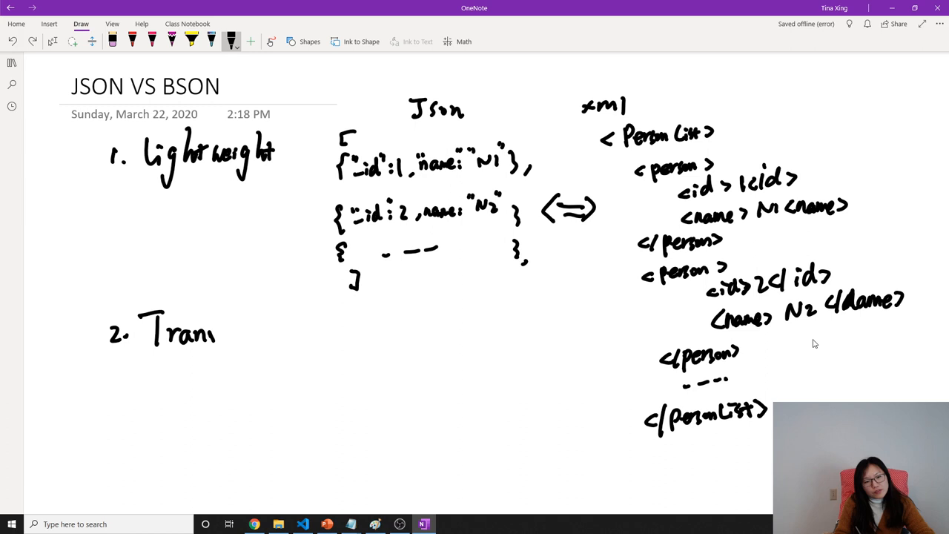
pyautogui.moveTo(215, 330); pyautogui.dragTo(282, 329)
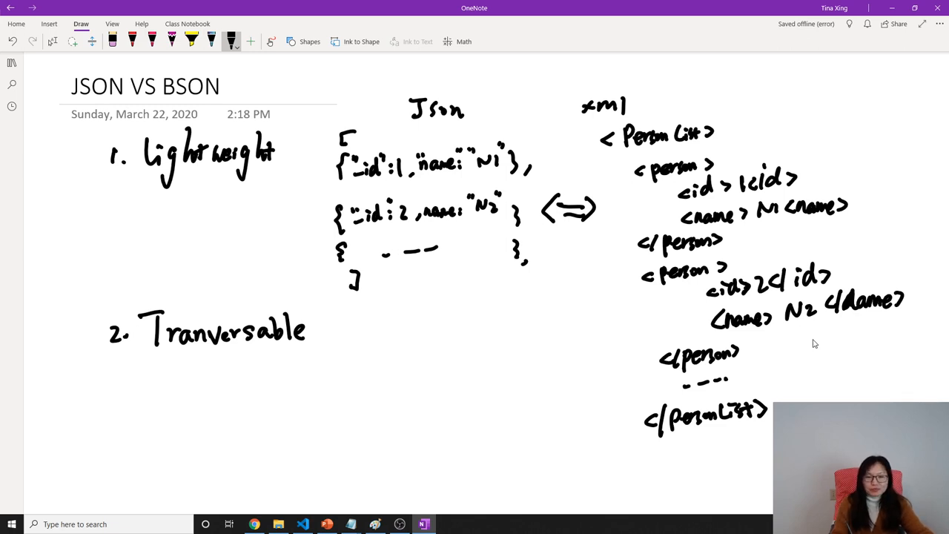
pyautogui.moveTo(356, 116); pyautogui.dragTo(308, 210)
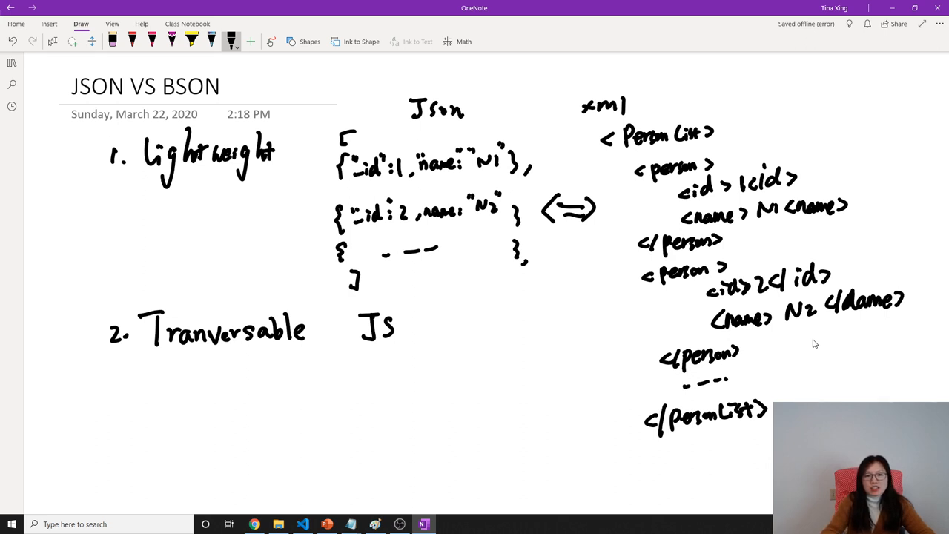
pyautogui.moveTo(319, 141); pyautogui.dragTo(319, 285)
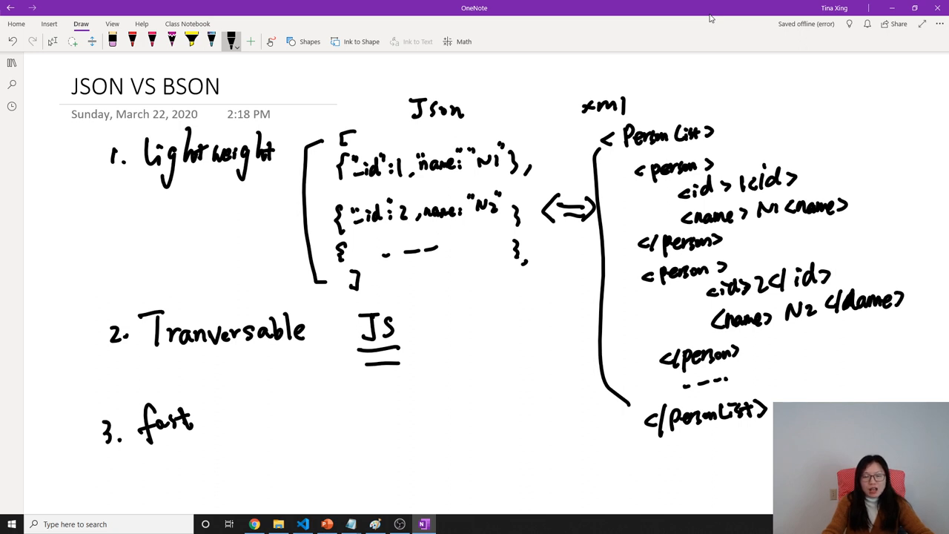
pyautogui.moveTo(724, 18)
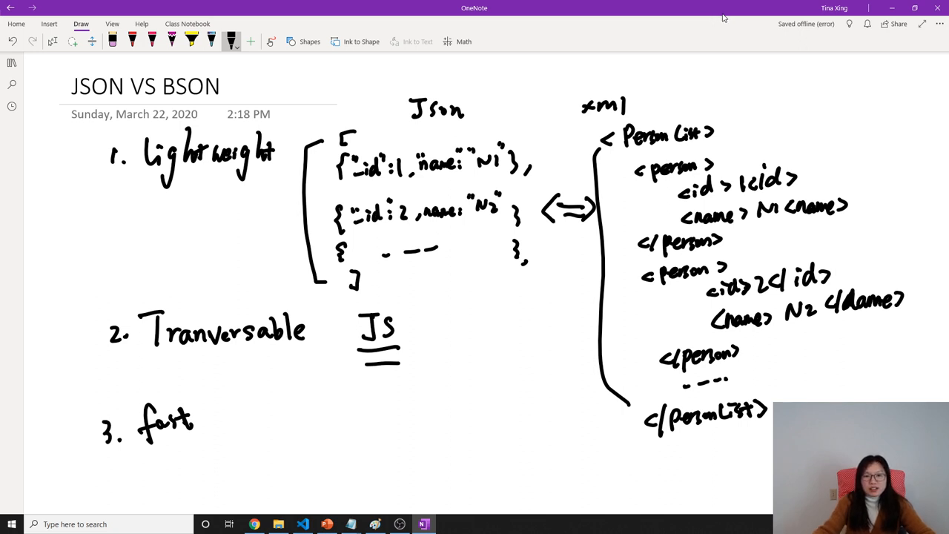
# - Write "JSON : String, number, array, embeded doc, boolean" under point 3
pyautogui.scroll(-3)
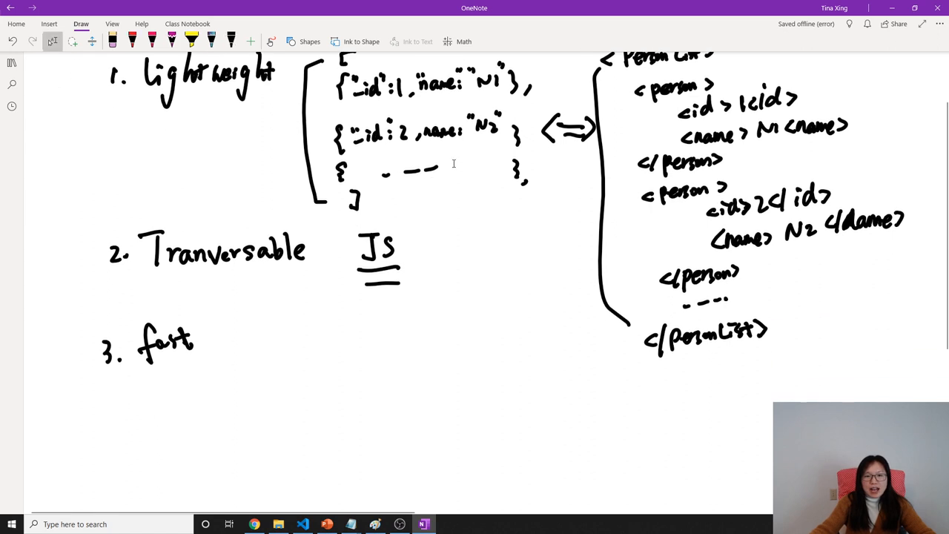
pyautogui.click(151, 395)
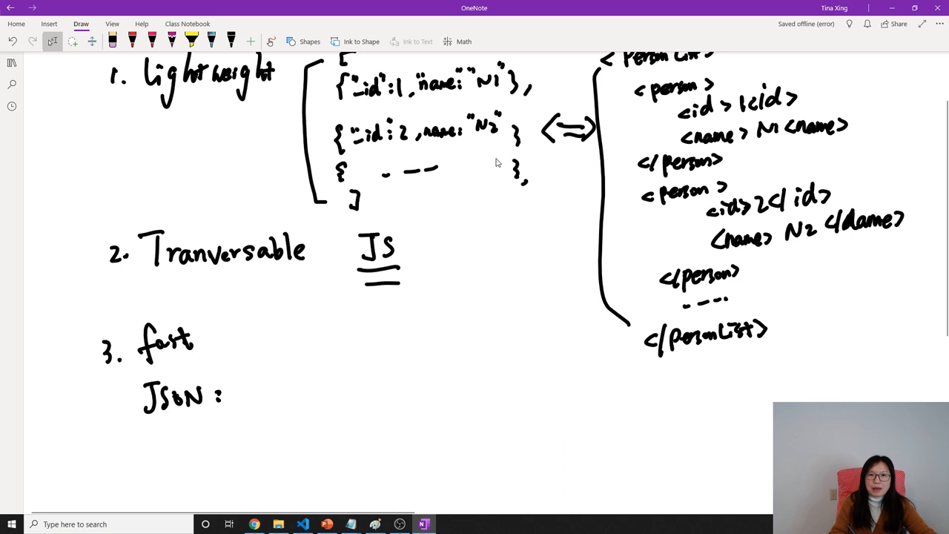
pyautogui.moveTo(252, 400); pyautogui.dragTo(282, 386)
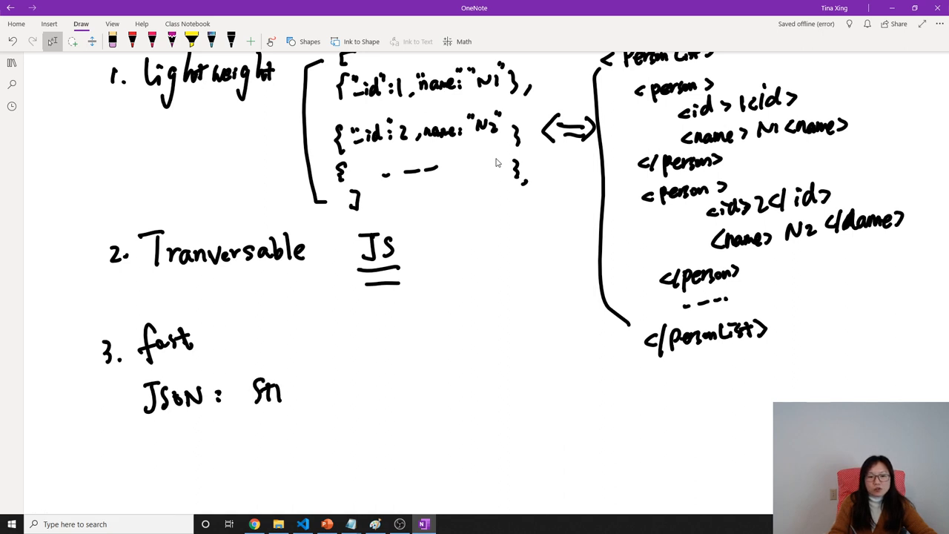
pyautogui.write('String. m')
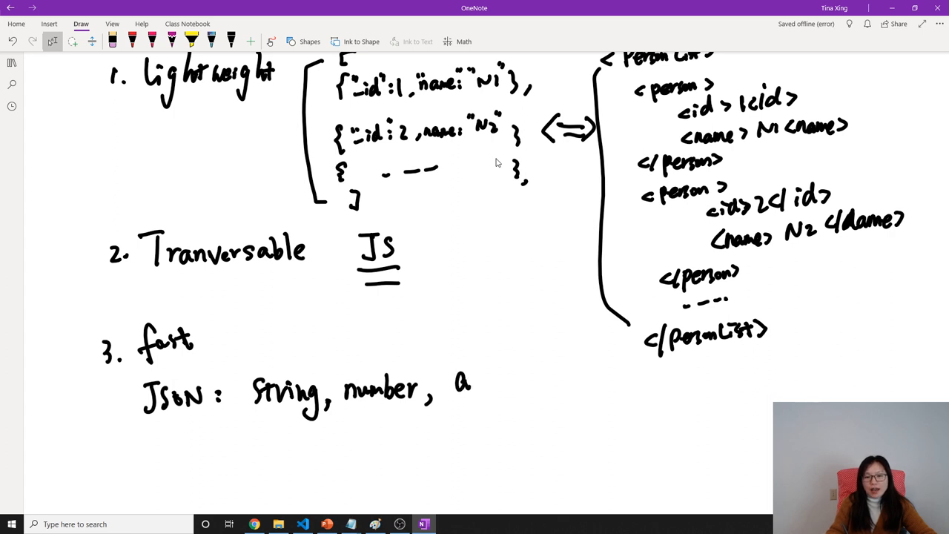
pyautogui.write('Array')
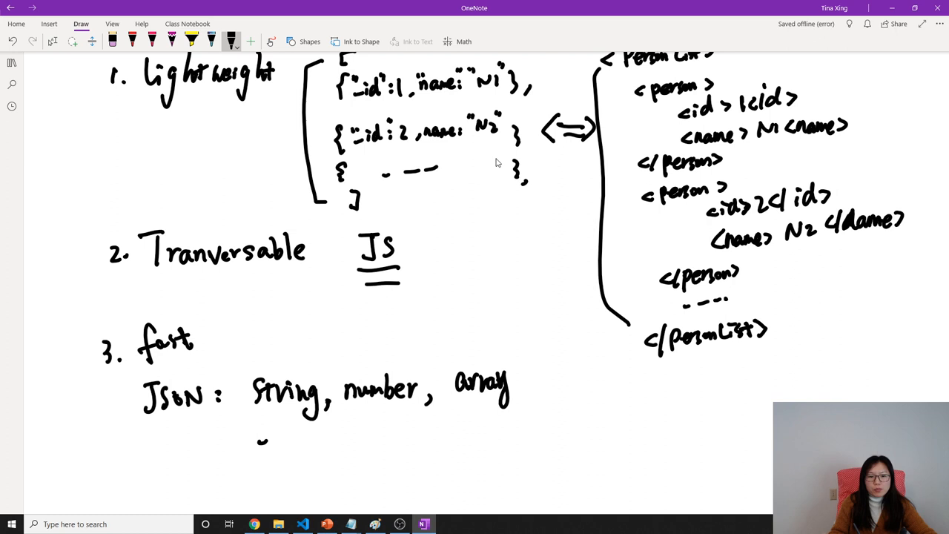
pyautogui.write('embed')
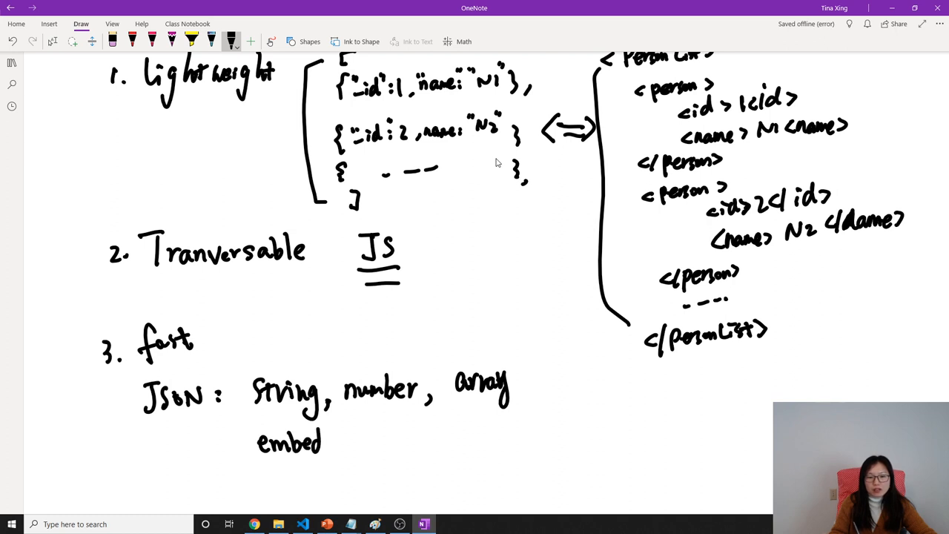
pyautogui.moveTo(319, 442); pyautogui.dragTo(401, 442)
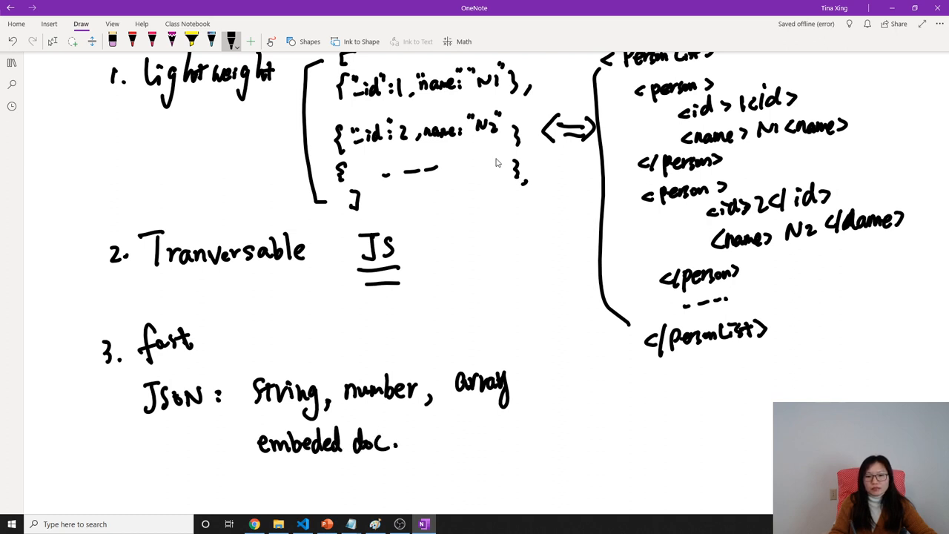
# - Double-underline the word JSON on the types line
pyautogui.scroll(3)
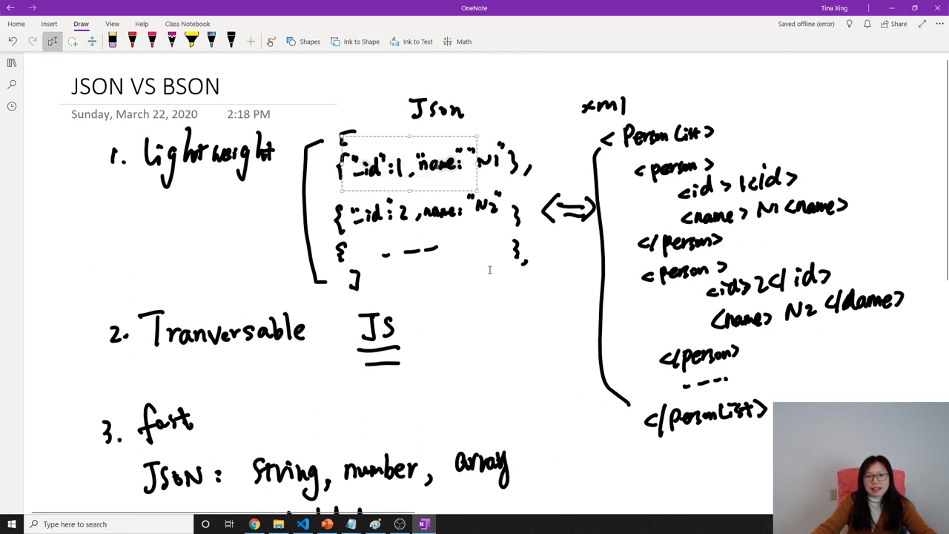
pyautogui.scroll(-3)
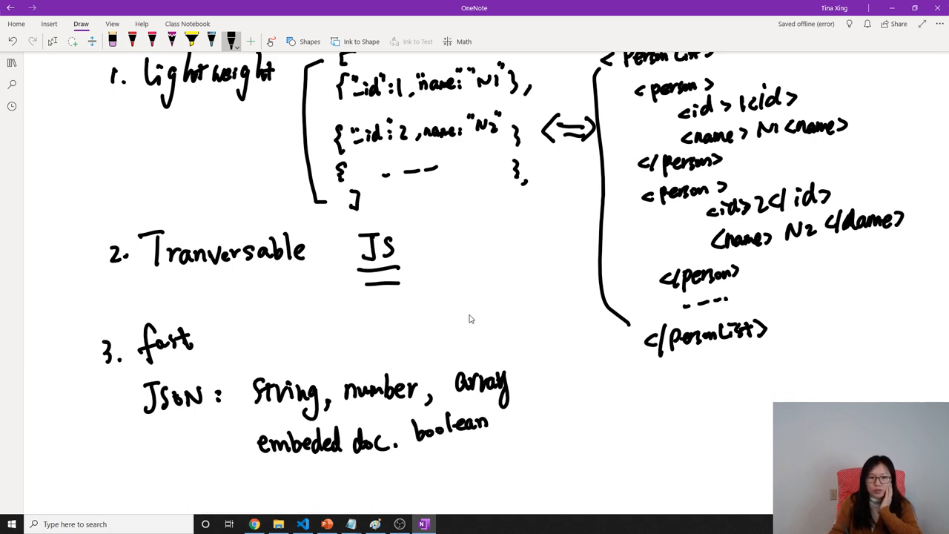
pyautogui.moveTo(136, 430); pyautogui.dragTo(195, 433)
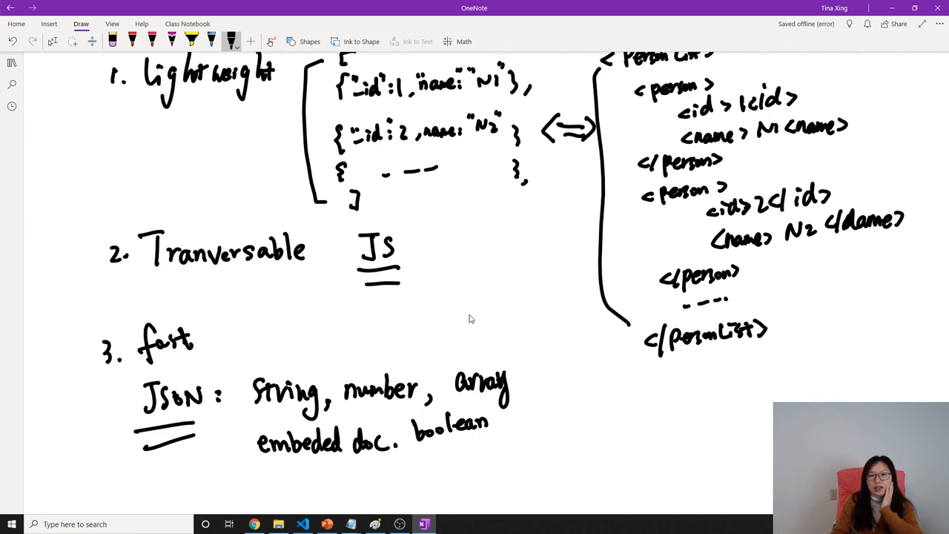
pyautogui.scroll(-3)
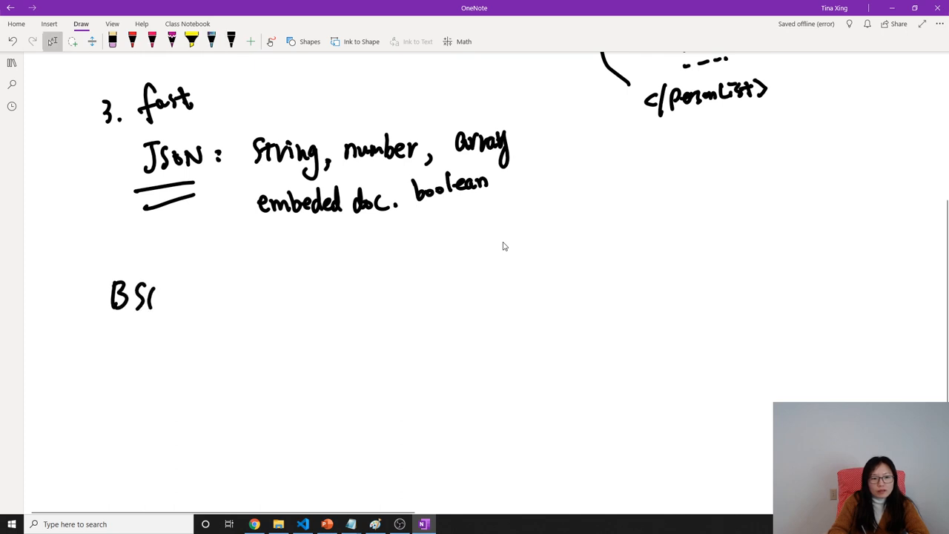
# - Handwrite "BSON : Binary JSON" below the JSON types line
pyautogui.moveTo(156, 297); pyautogui.dragTo(208, 304)
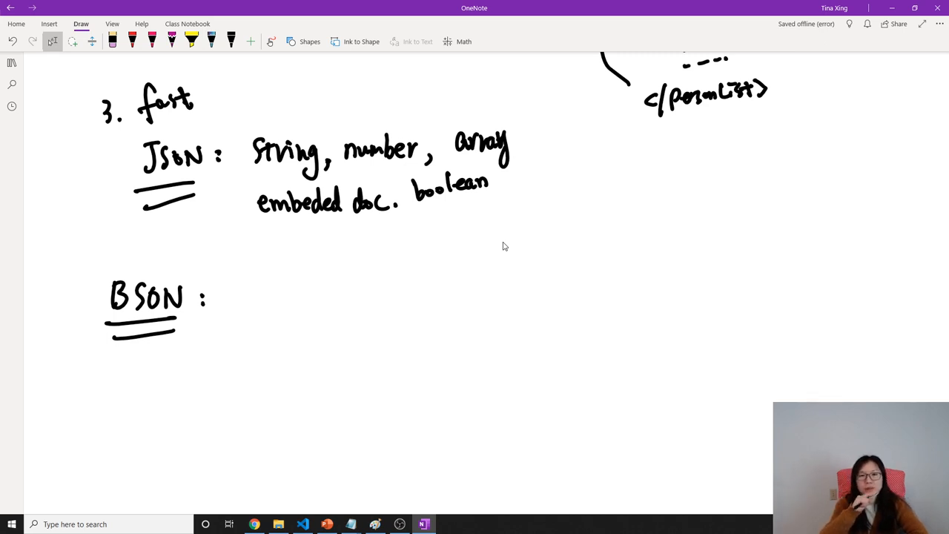
pyautogui.click(231, 41)
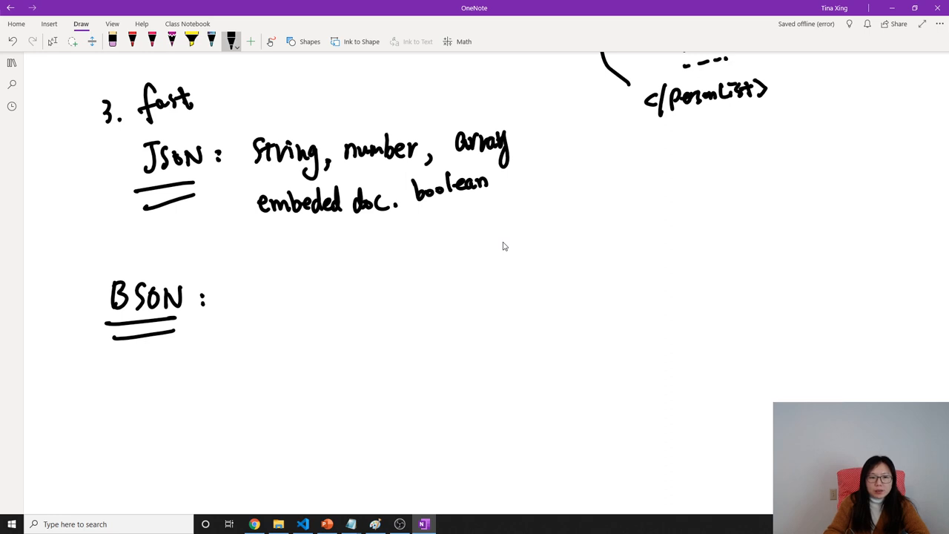
pyautogui.moveTo(240, 304); pyautogui.dragTo(299, 296)
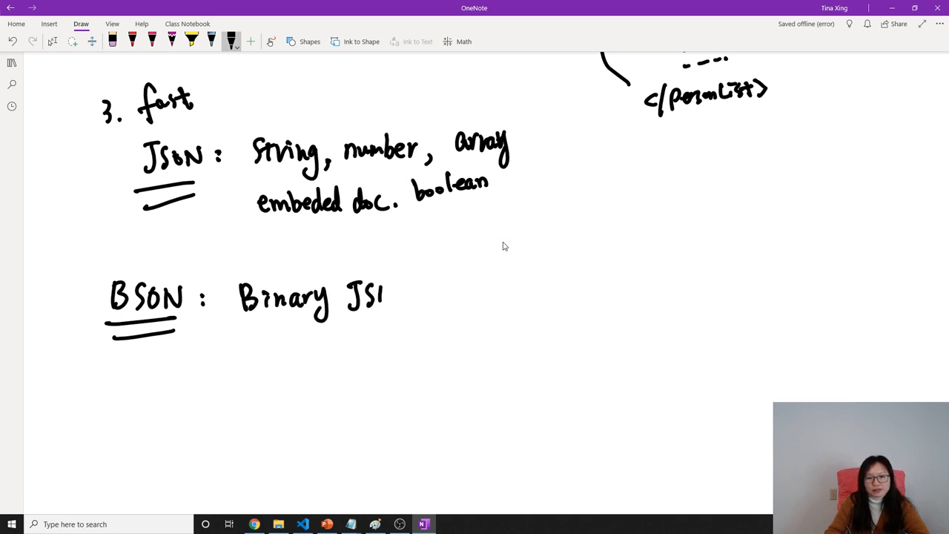
pyautogui.moveTo(383, 296); pyautogui.dragTo(406, 297)
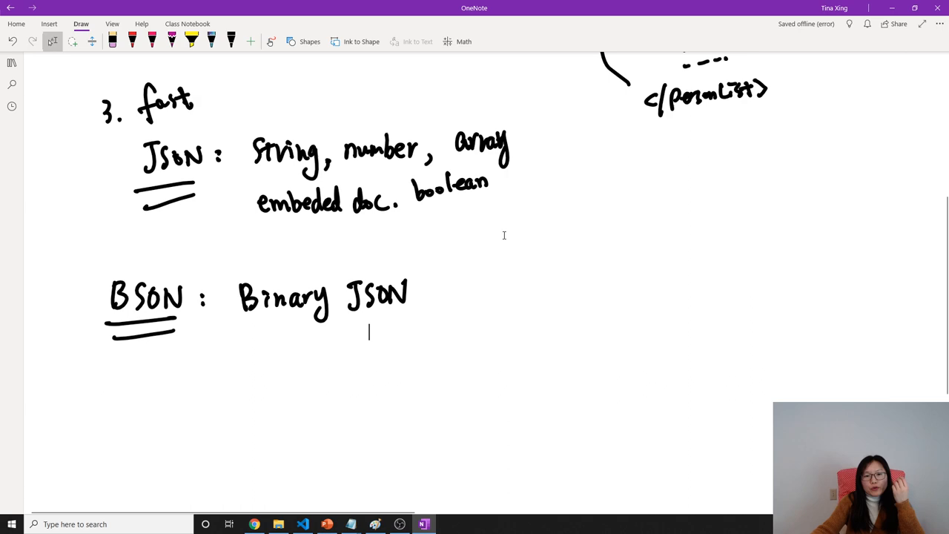
# - Underline the words Binary JSON
pyautogui.scroll(3)
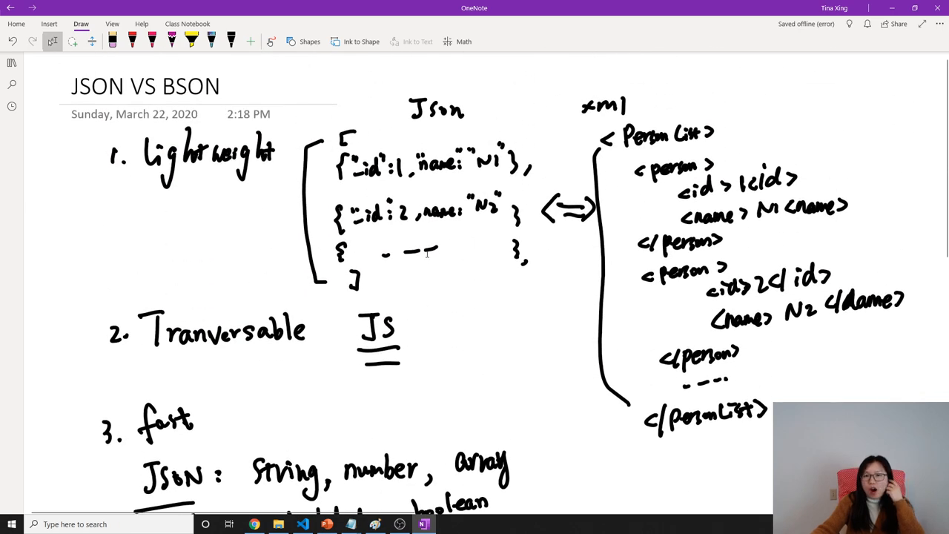
pyautogui.scroll(-3)
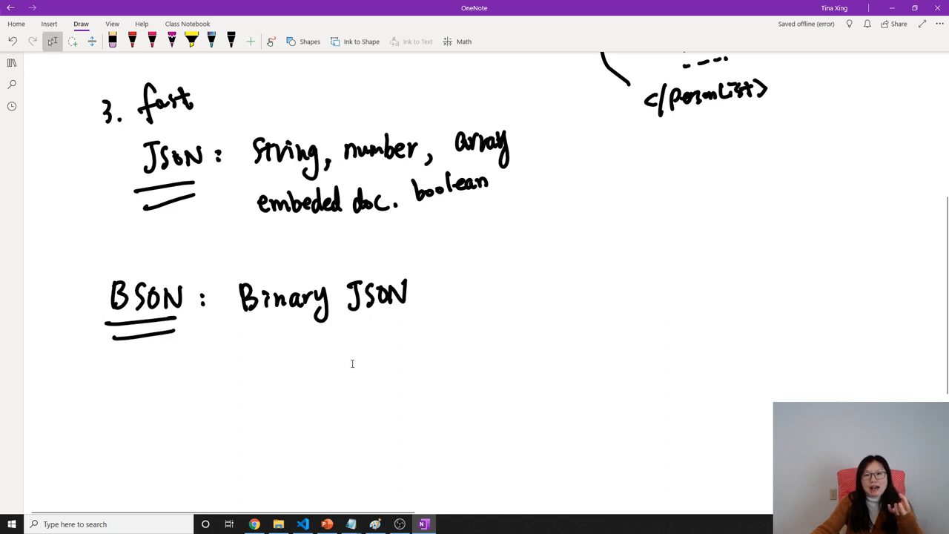
pyautogui.click(368, 333)
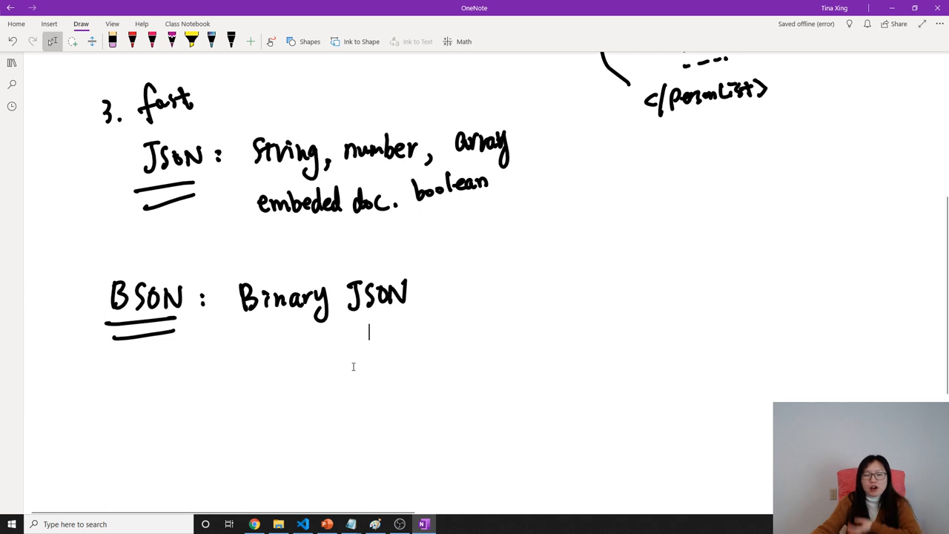
pyautogui.scroll(3)
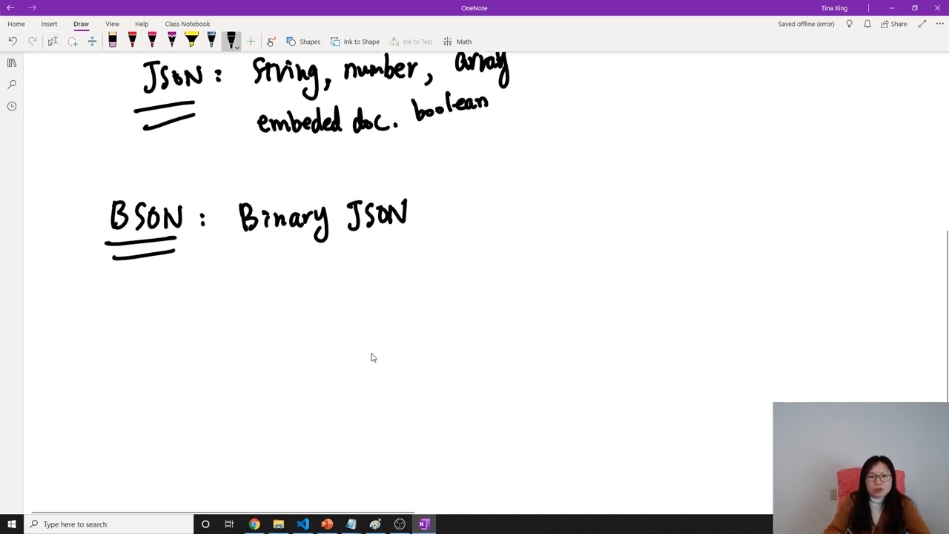
pyautogui.moveTo(229, 245); pyautogui.dragTo(427, 237)
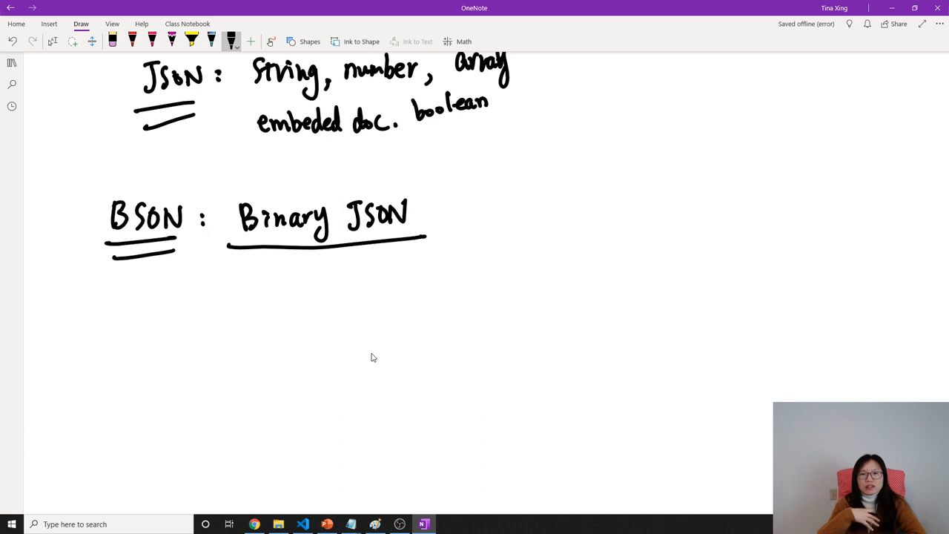
# - Write "1. support more data type: ObjectId, Date" under BSON and begin "2."
pyautogui.click(163, 293)
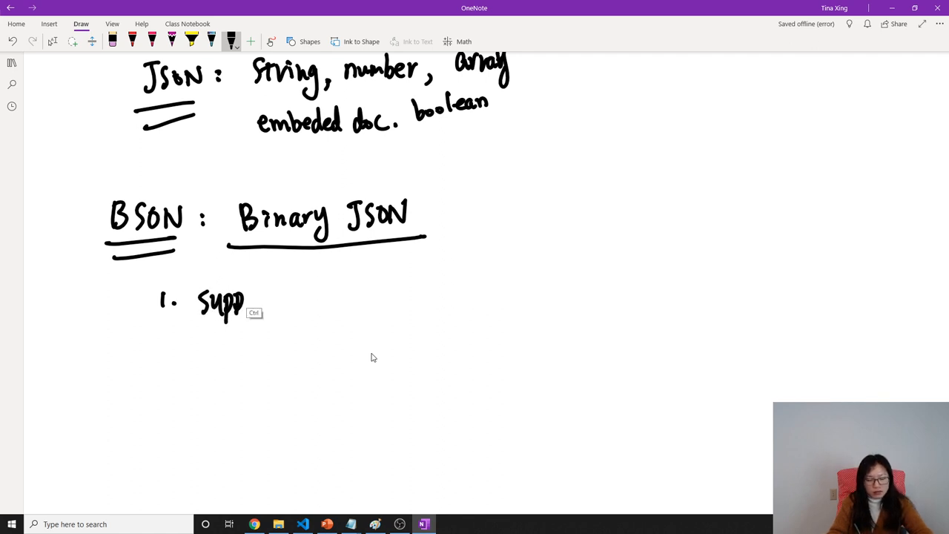
pyautogui.press('ctrl+z')
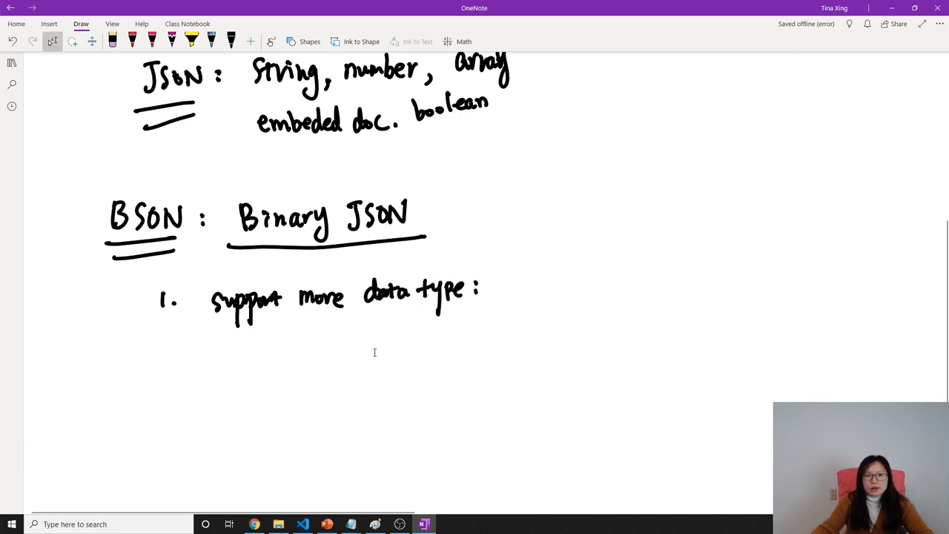
pyautogui.scroll(3)
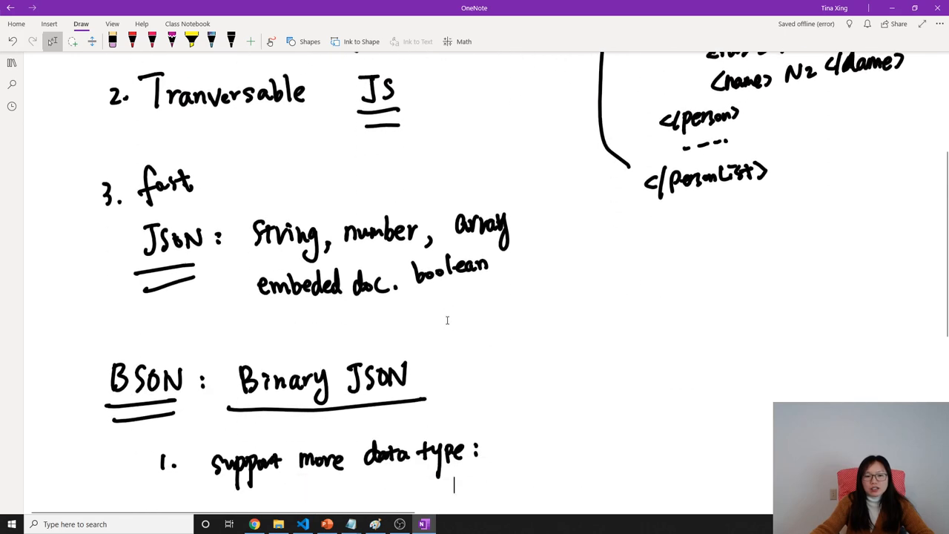
pyautogui.scroll(-3)
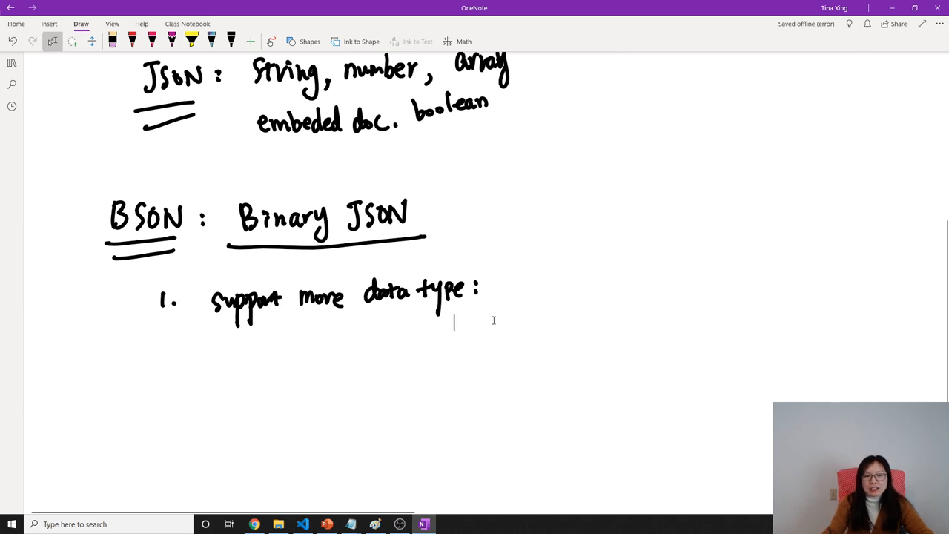
pyautogui.click(232, 41)
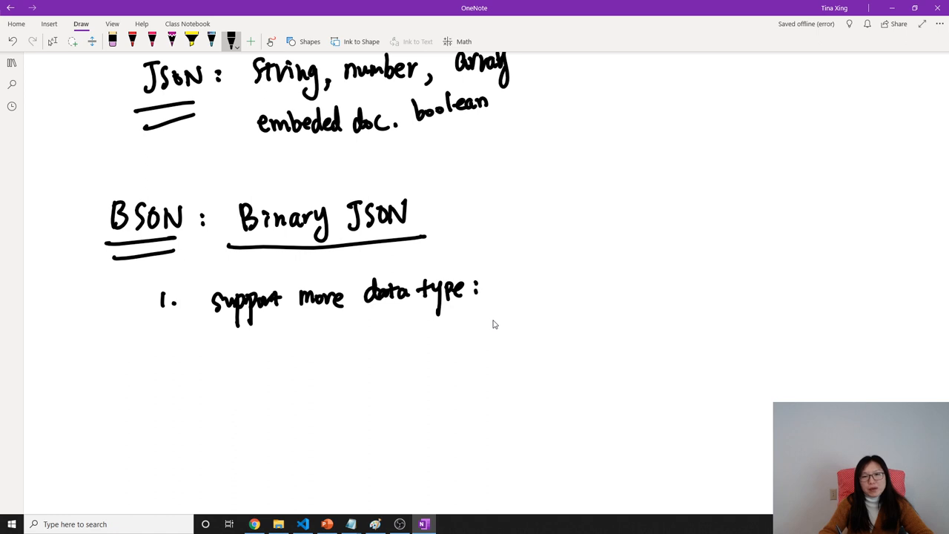
pyautogui.moveTo(527, 279); pyautogui.dragTo(567, 267)
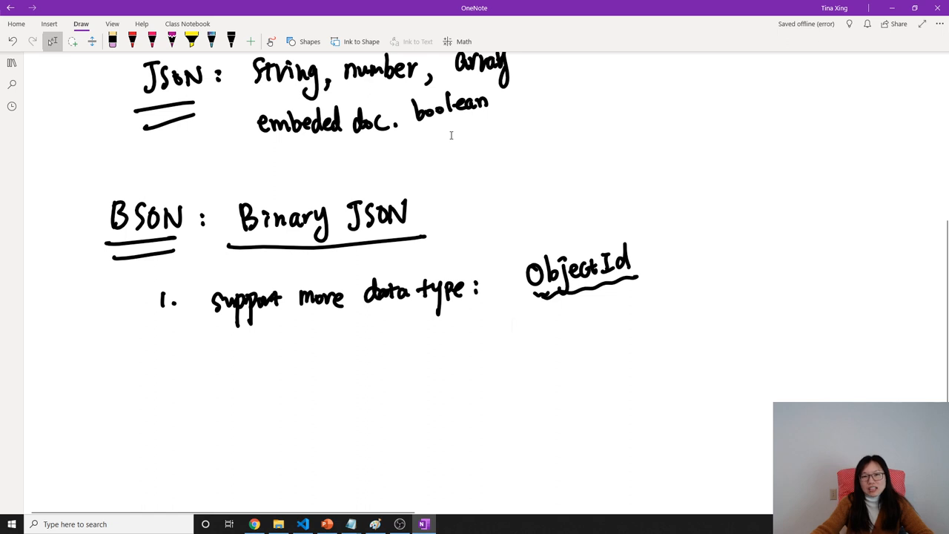
pyautogui.click(511, 325)
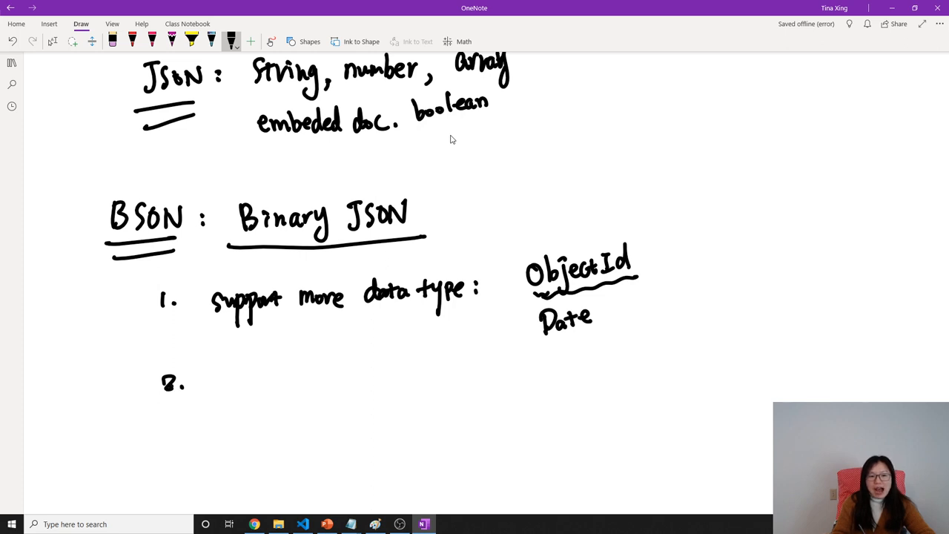
# - Write "add Index, query expression" as point 2, underline it, and red-underline the JSON name keys
pyautogui.moveTo(219, 370); pyautogui.dragTo(255, 378)
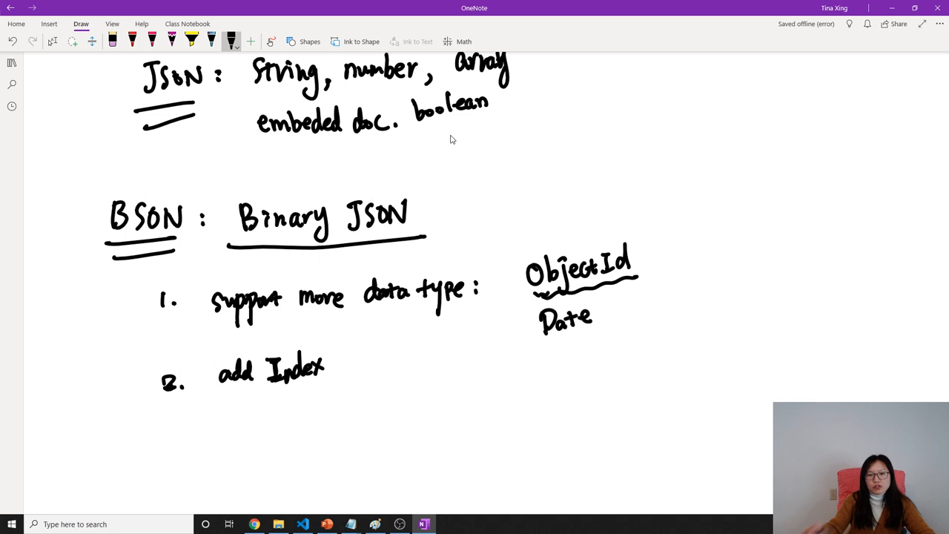
pyautogui.scroll(3)
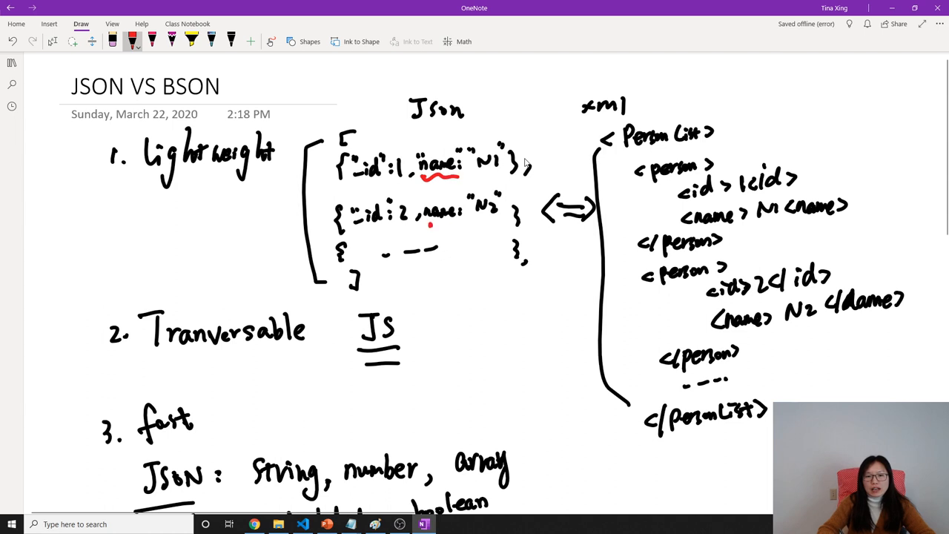
pyautogui.moveTo(430, 222); pyautogui.dragTo(460, 223)
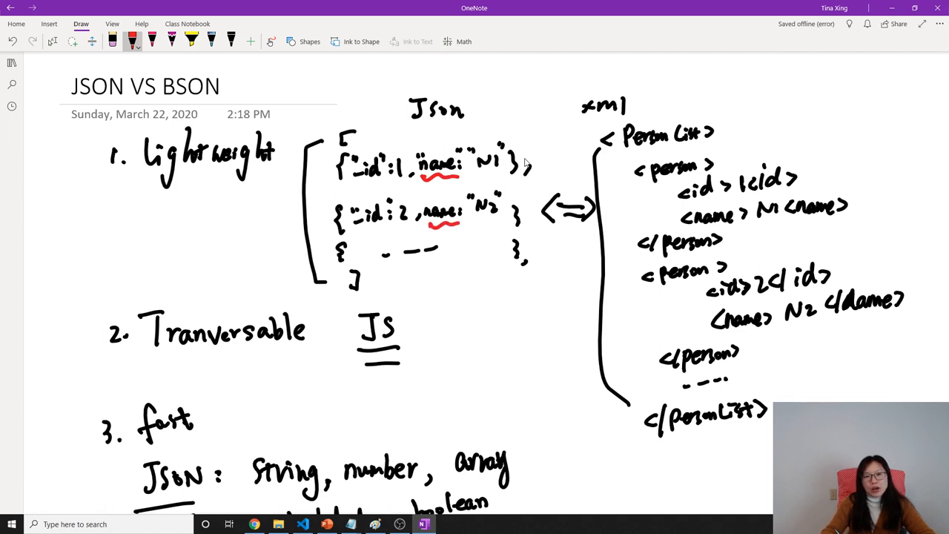
pyautogui.scroll(-3)
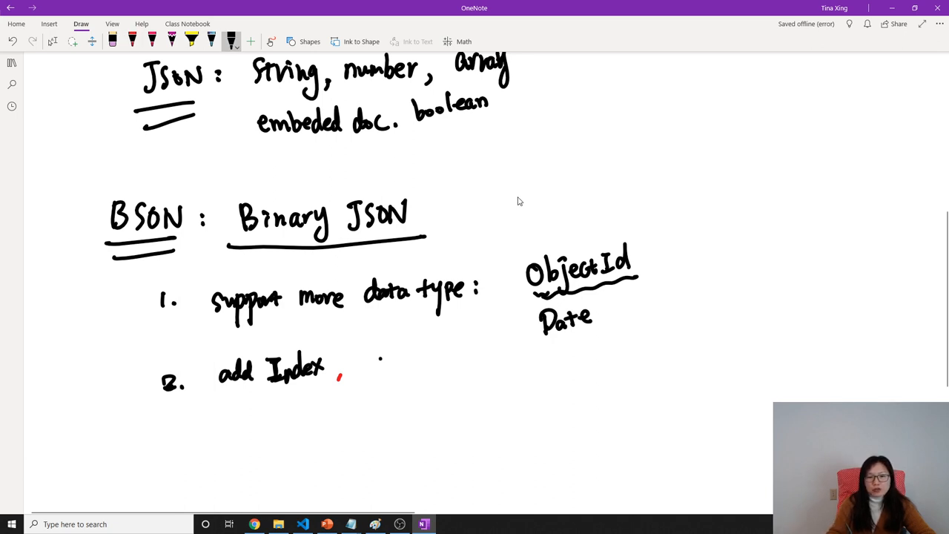
pyautogui.moveTo(371, 364); pyautogui.dragTo(427, 378)
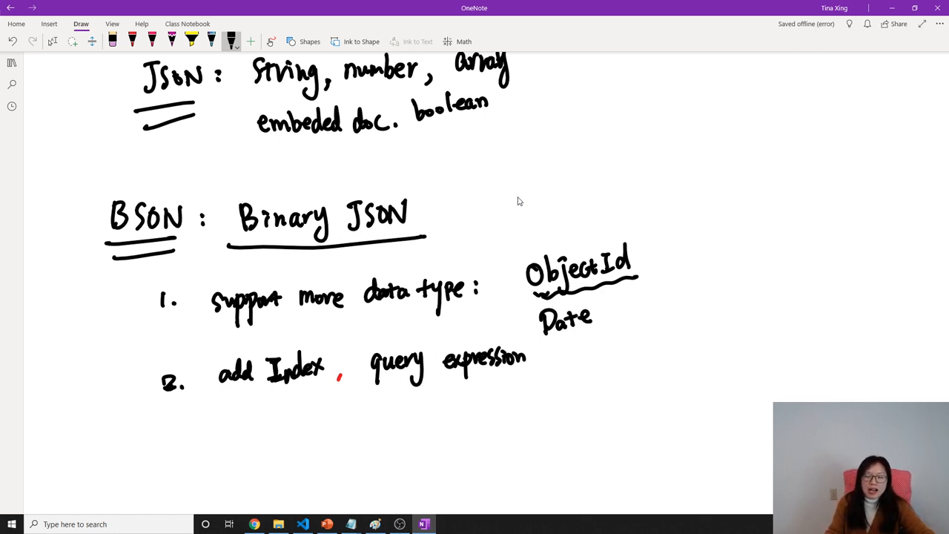
pyautogui.moveTo(364, 383); pyautogui.dragTo(519, 382)
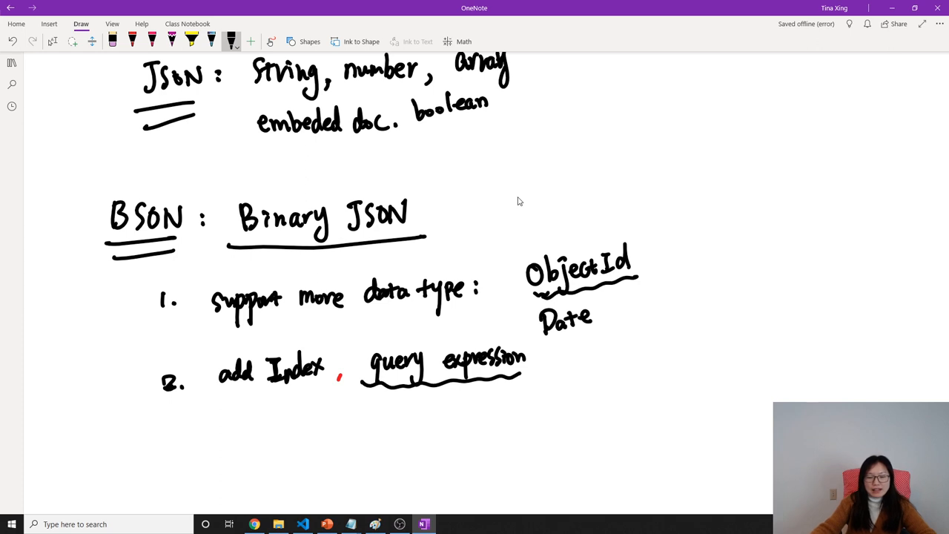
# - Add "3. Binary data", "4. Lightweight", "5. Tr.. fast" and bracket points 4 and 5 together
pyautogui.scroll(-3)
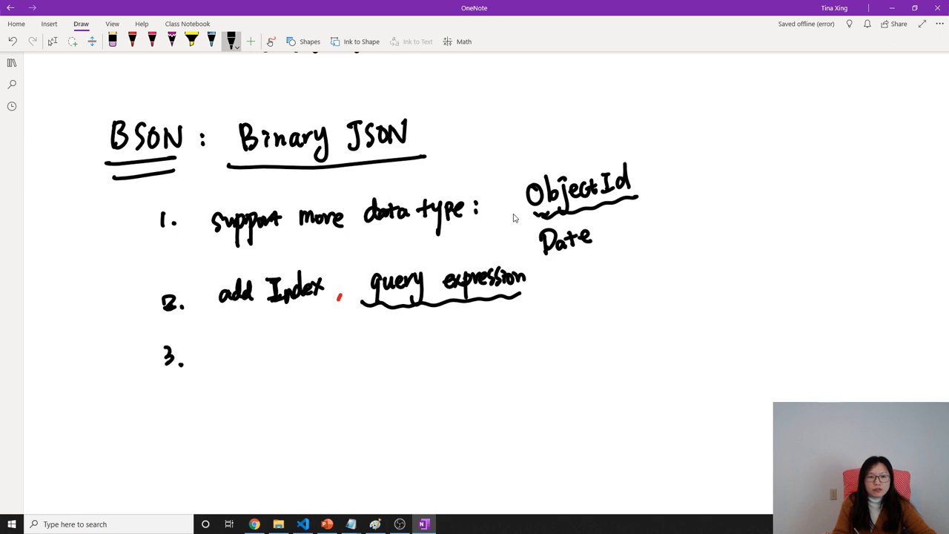
pyautogui.moveTo(210, 344); pyautogui.dragTo(260, 344)
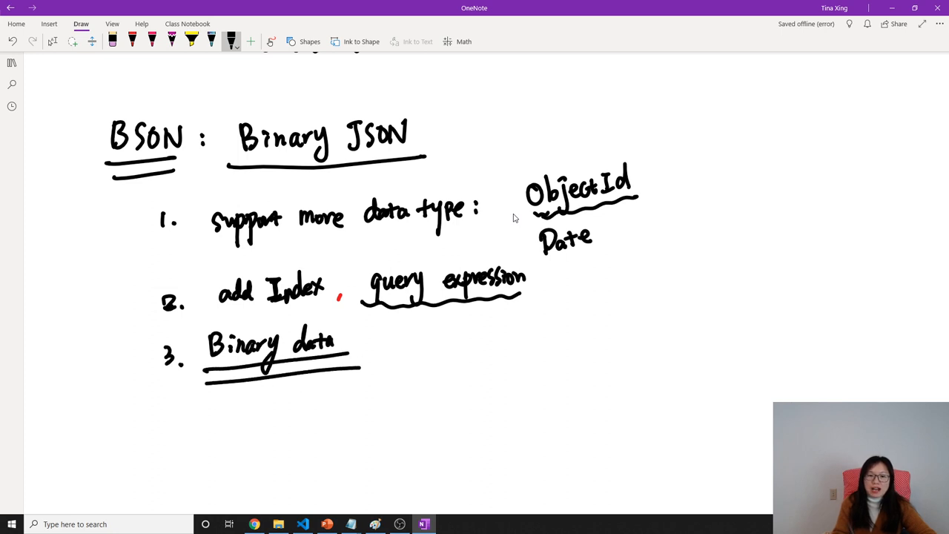
pyautogui.moveTo(512, 215)
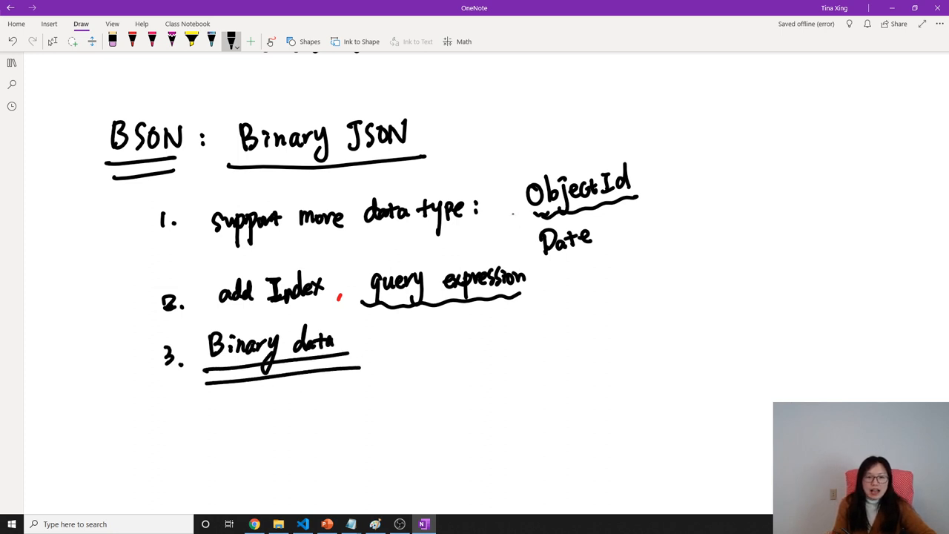
pyautogui.moveTo(514, 217)
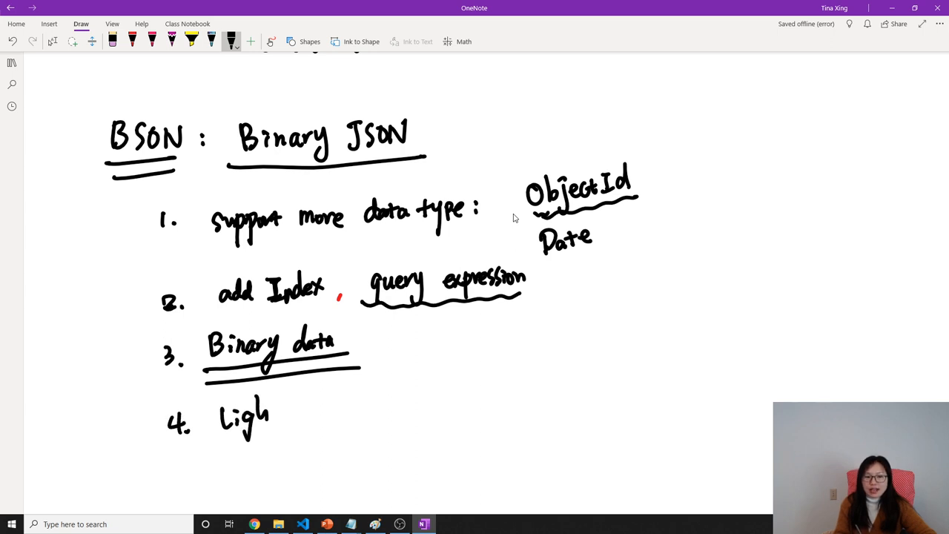
pyautogui.moveTo(270, 418); pyautogui.dragTo(333, 415)
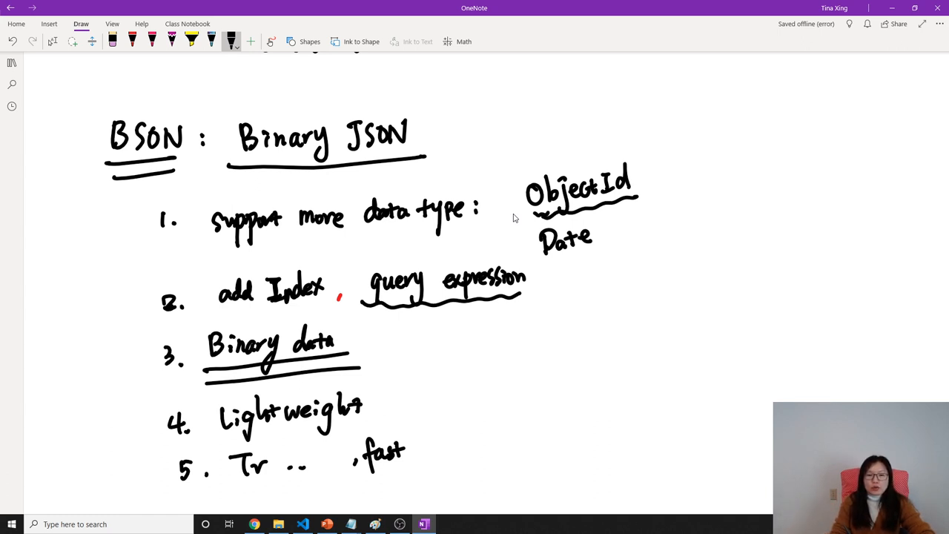
pyautogui.moveTo(438, 393); pyautogui.dragTo(430, 460)
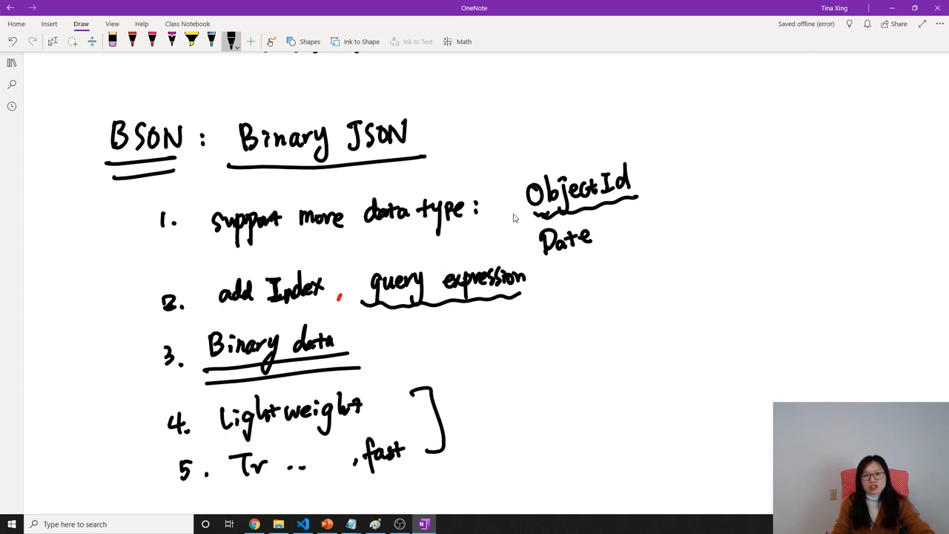